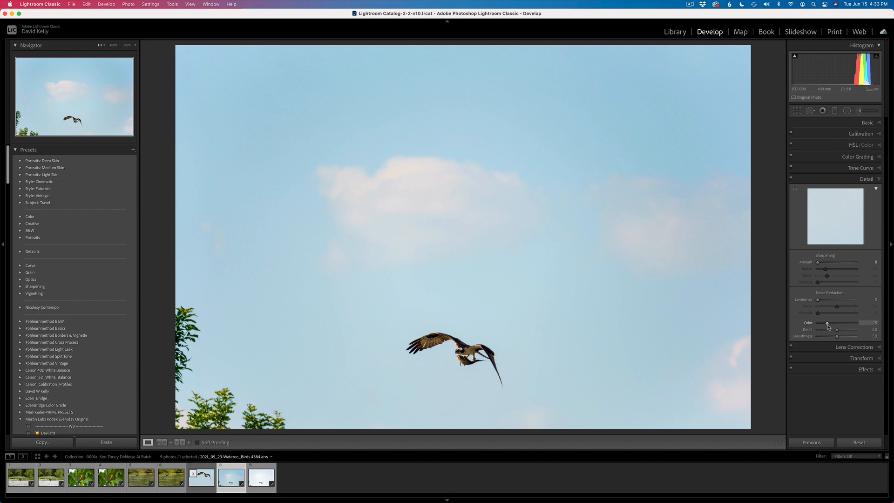
mouse_move(831, 314)
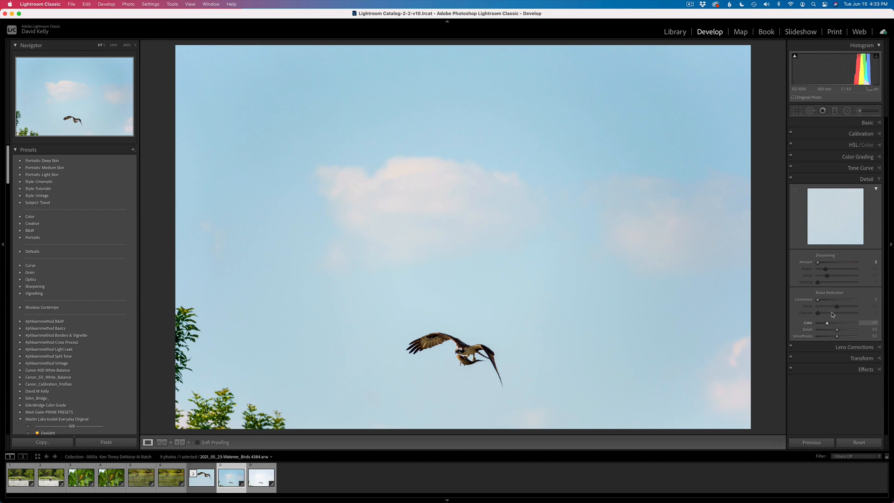
Collapse the Detail panel and expand Lens Corrections for the osprey photo.
left_click(866, 178)
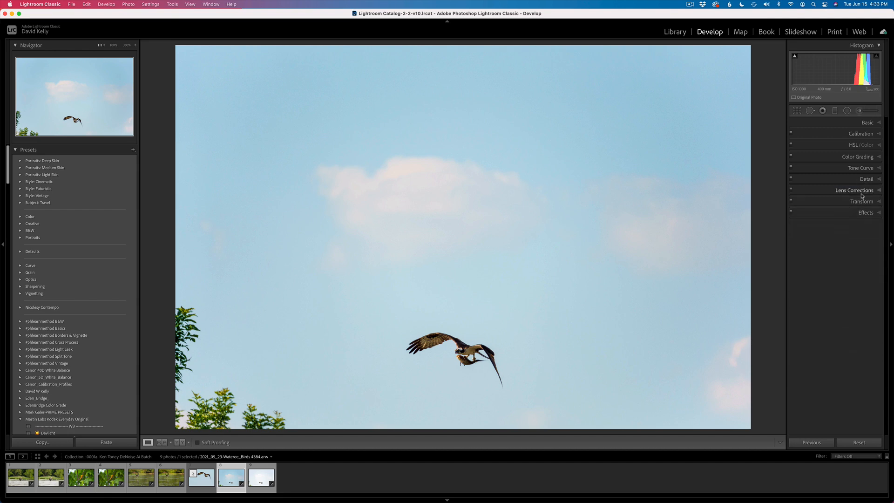
left_click(855, 190)
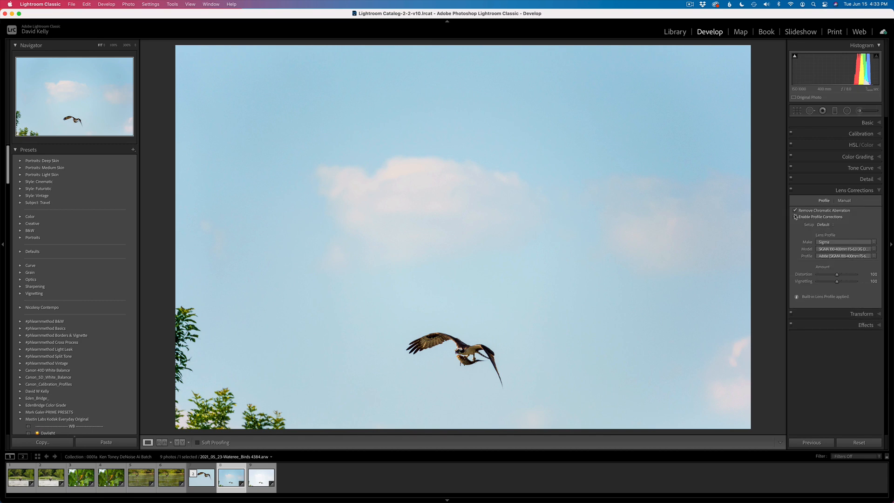
mouse_move(794, 216)
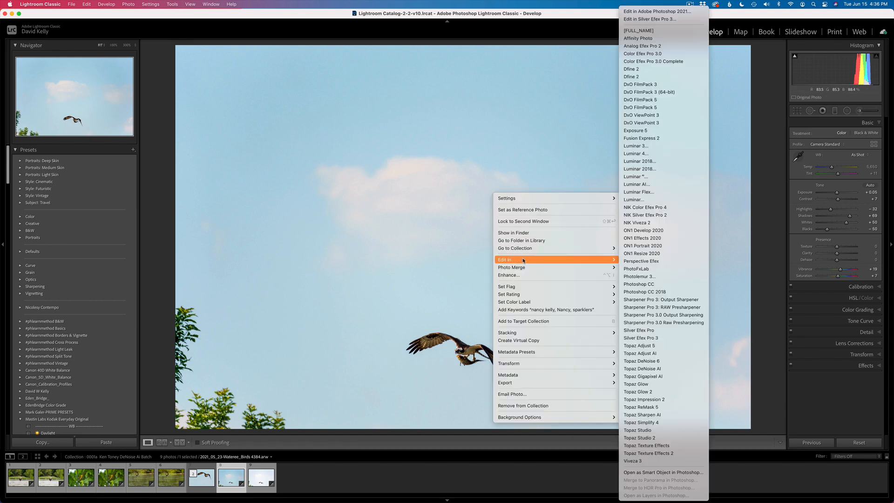
mouse_move(642, 415)
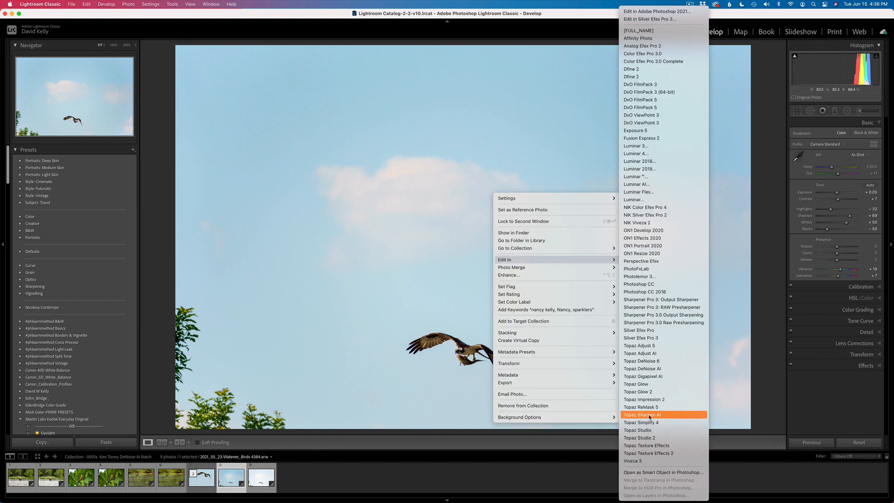
Edit a TIFF copy of the osprey, with Lightroom adjustments, in Topaz Sharpen AI.
left_click(641, 414)
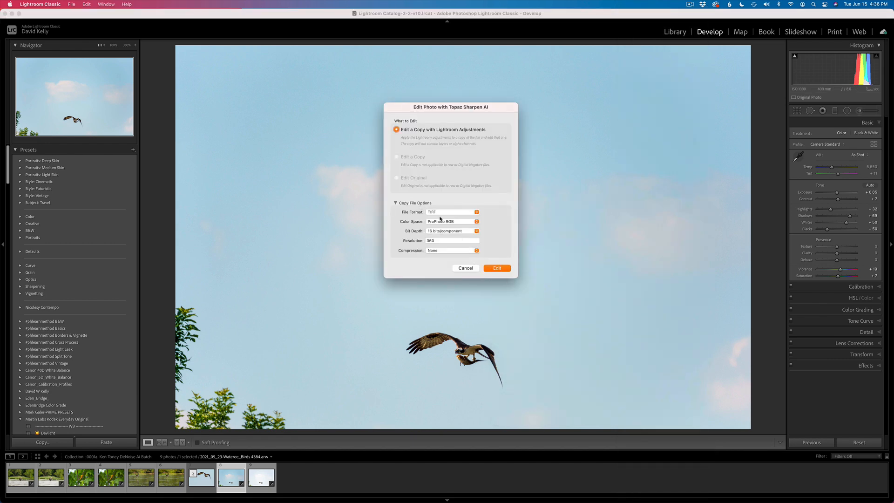
mouse_move(448, 223)
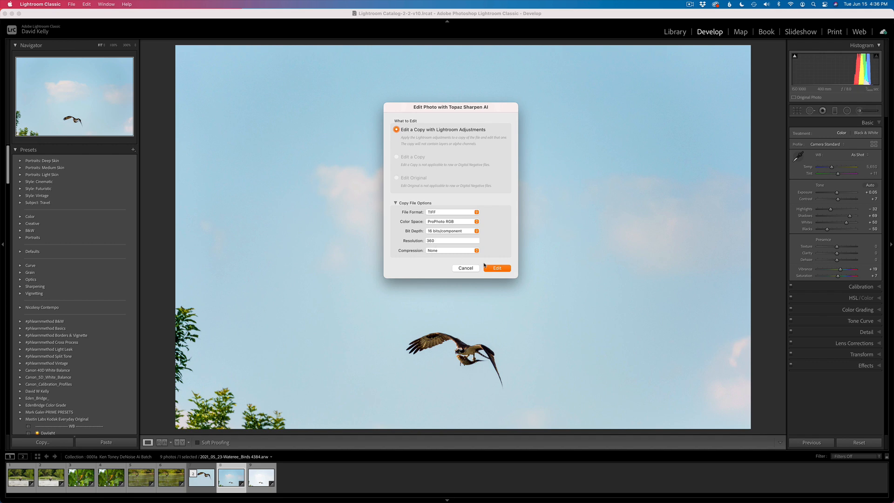
left_click(495, 268)
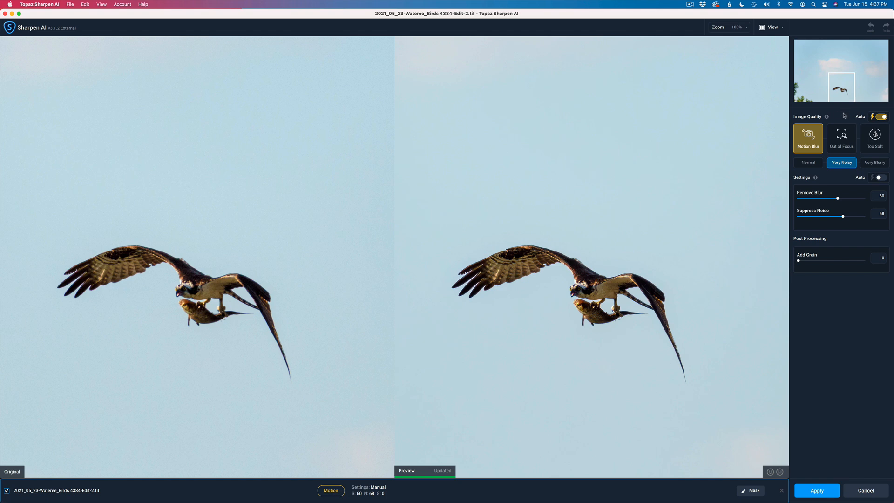
mouse_move(882, 117)
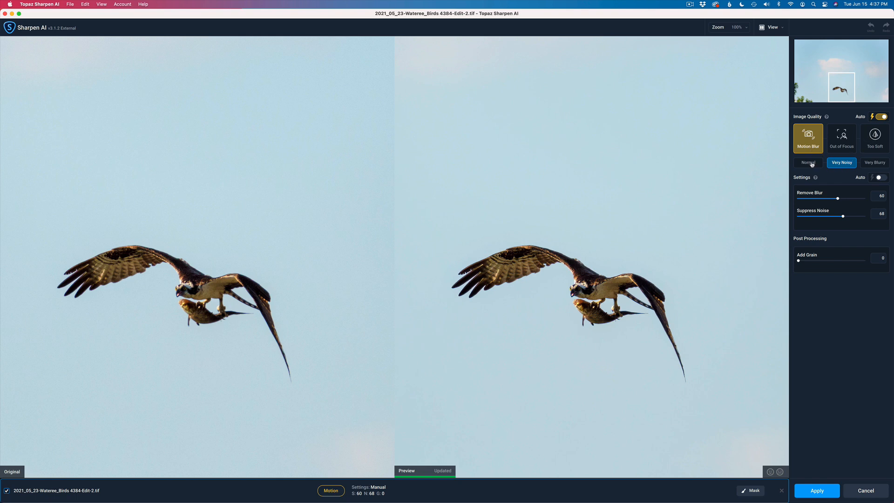
Select Normal motion blur and magnify the preview to 200%.
left_click(807, 163)
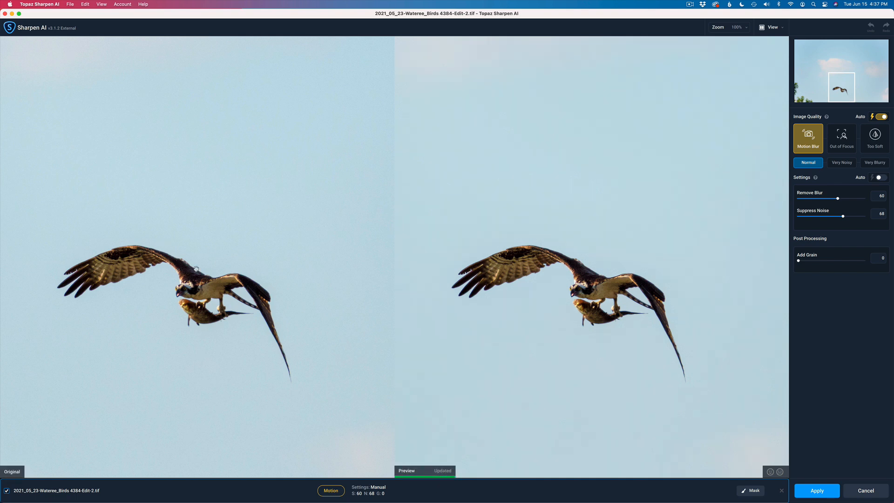
mouse_move(538, 289)
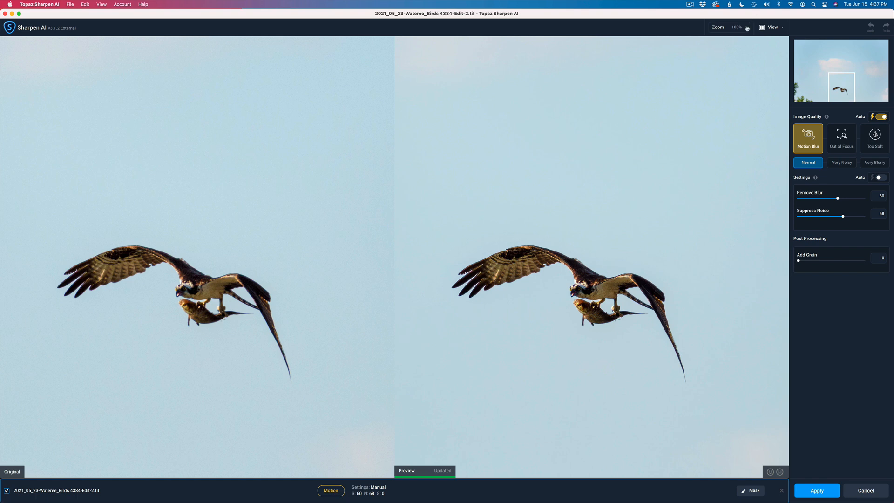
left_click(729, 27)
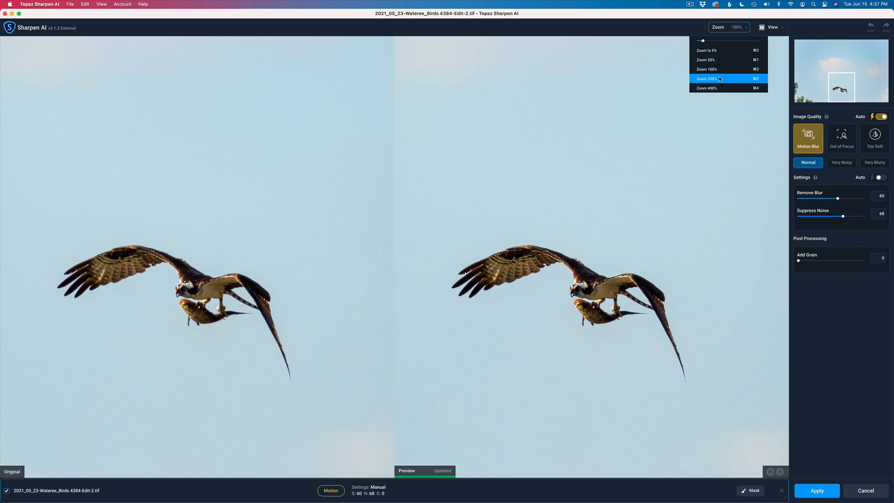
left_click(706, 78)
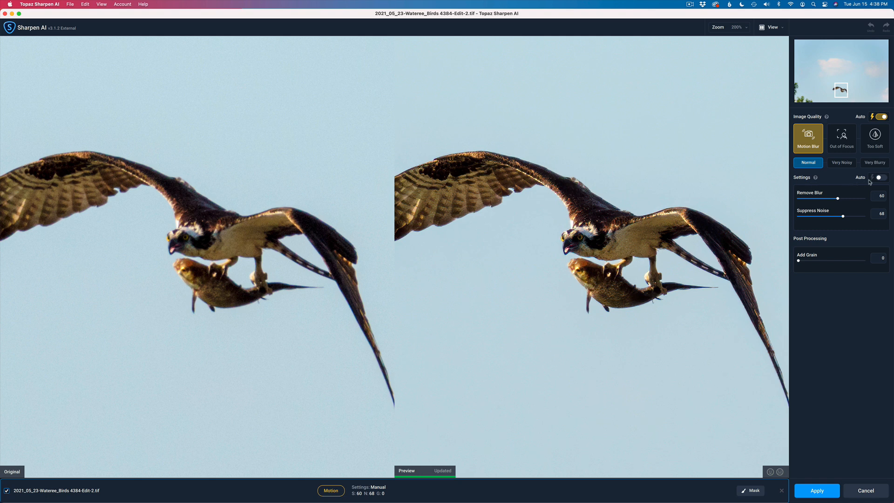
Sharpen as Very Noisy motion blur with Suppress Noise 59 and Remove Blur 67, then apply.
left_click(879, 177)
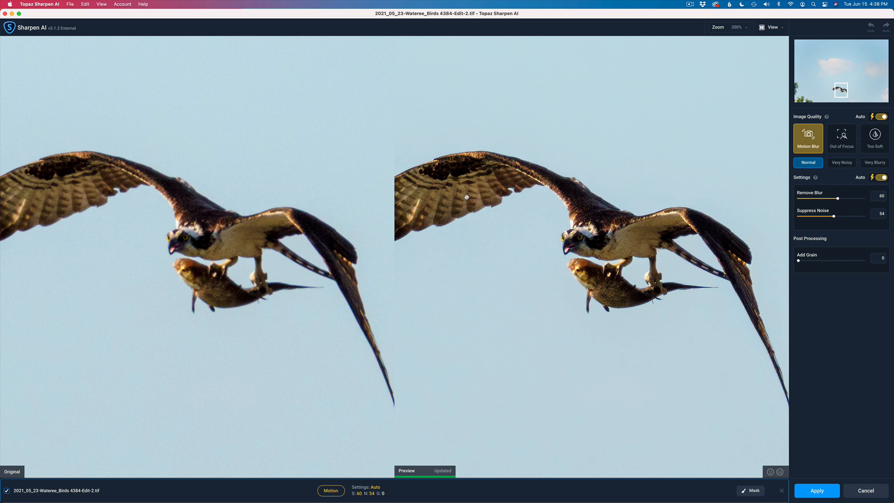
mouse_move(634, 247)
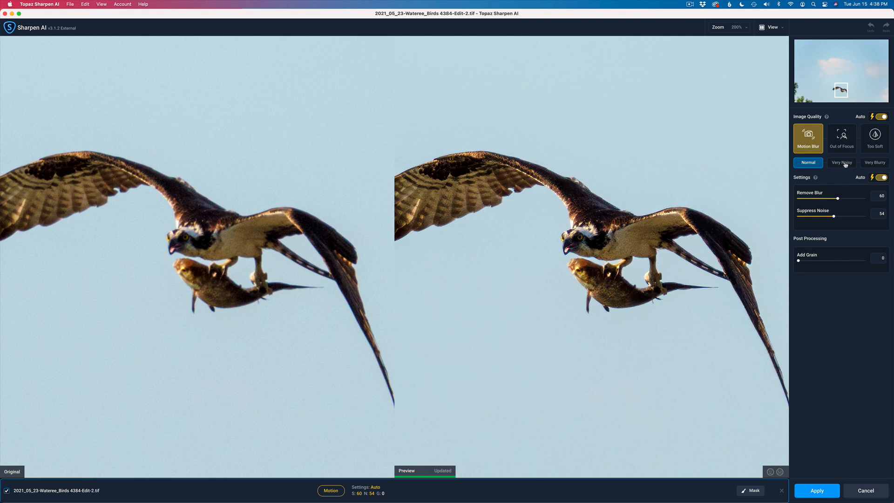
left_click(841, 162)
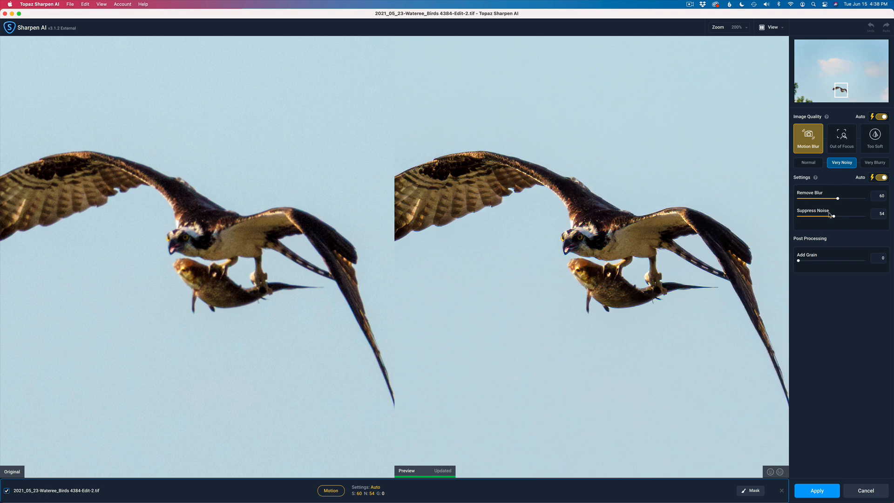
left_click_drag(831, 215, 837, 216)
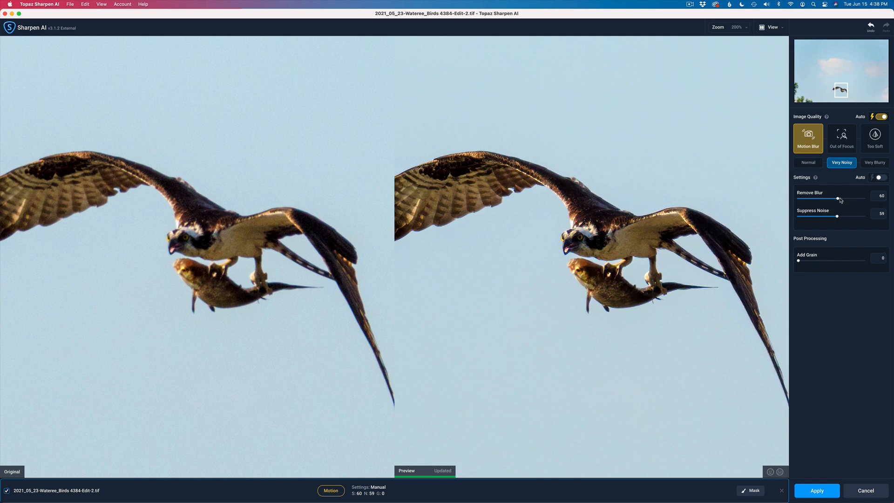
left_click_drag(837, 200, 841, 200)
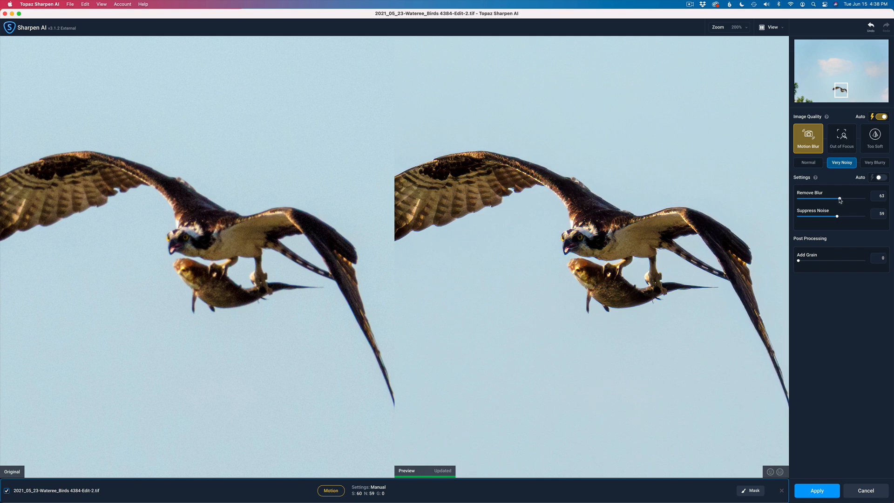
left_click_drag(838, 199, 843, 199)
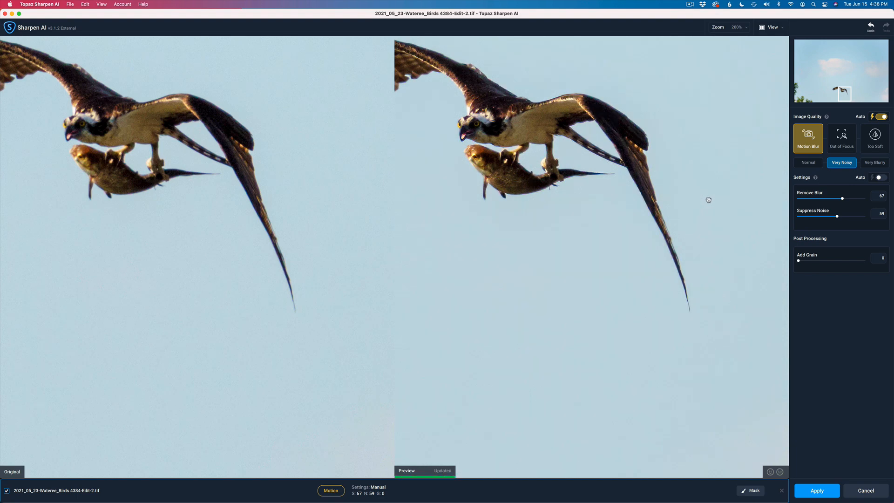
mouse_move(717, 190)
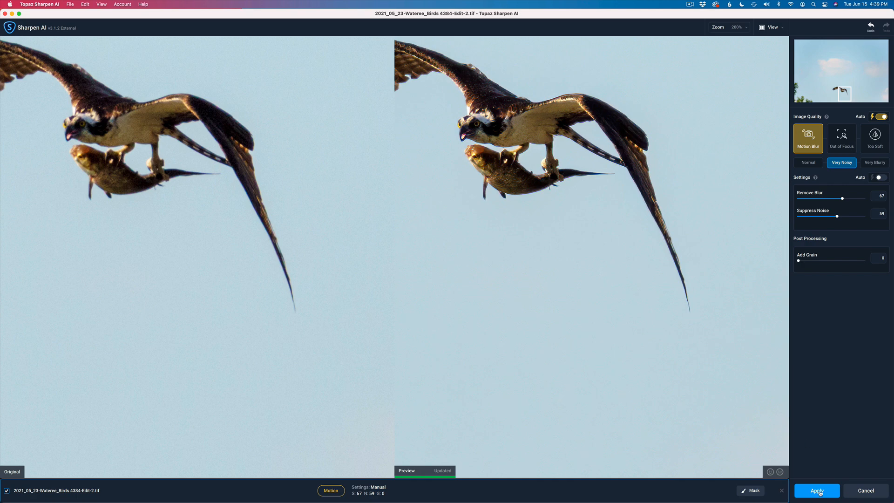
left_click(815, 490)
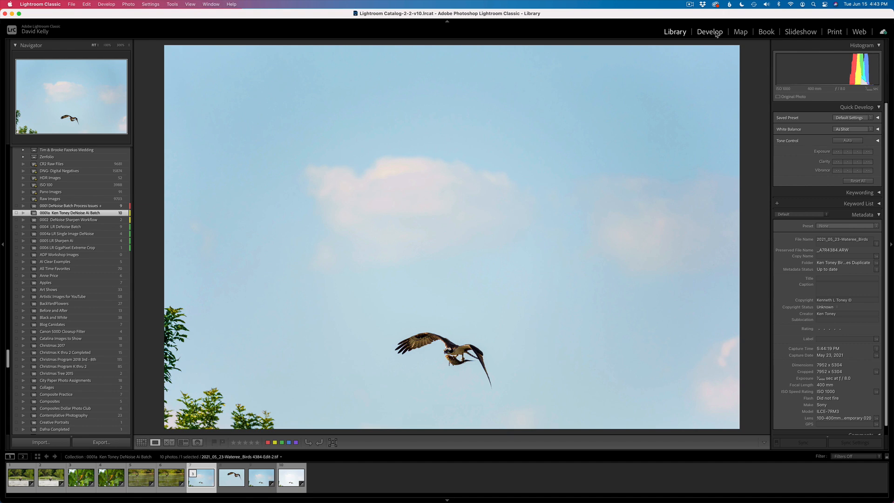
From Develop, send the original sharpened osprey TIFF to Topaz Gigapixel AI, not a copy.
left_click(709, 31)
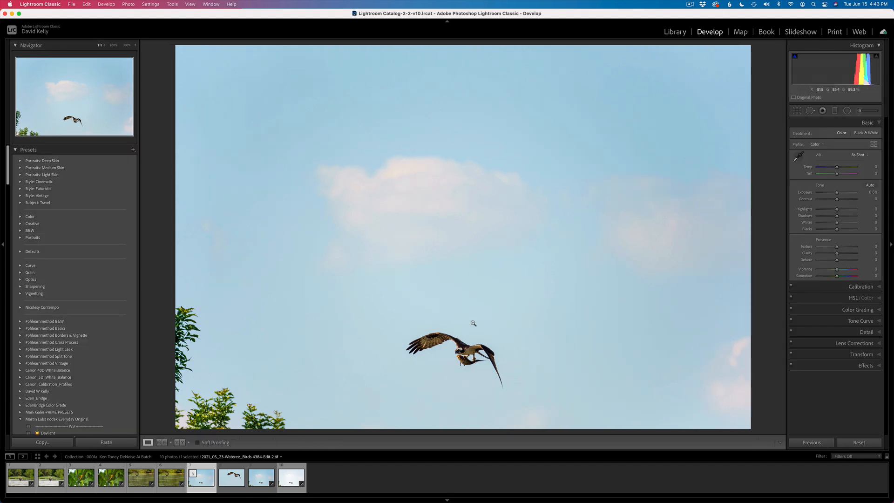
right_click(473, 323)
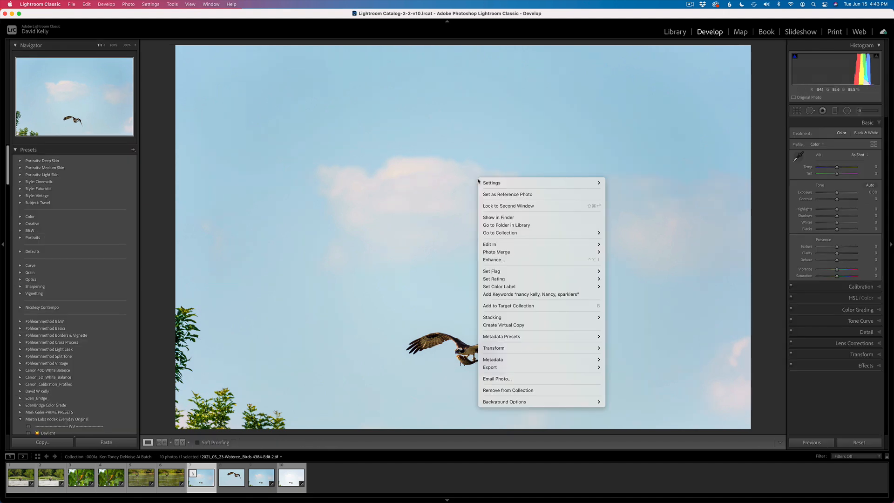
left_click(488, 243)
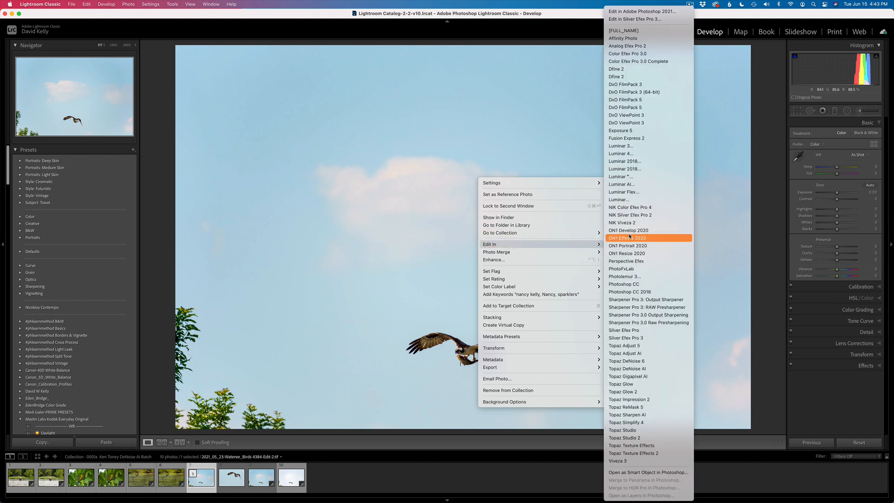
mouse_move(637, 376)
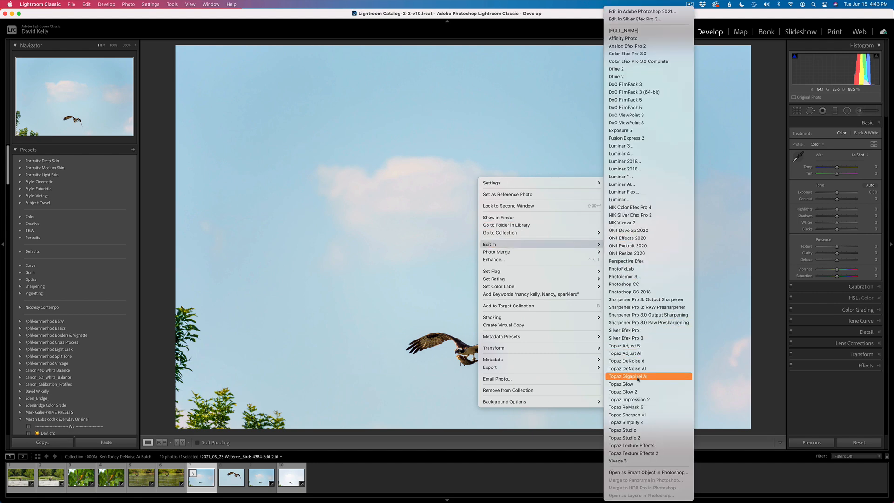
left_click(629, 376)
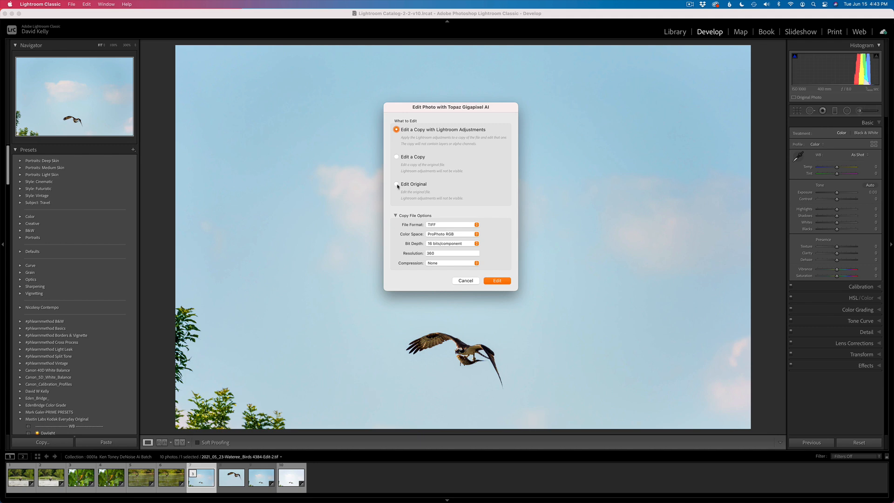
left_click(396, 184)
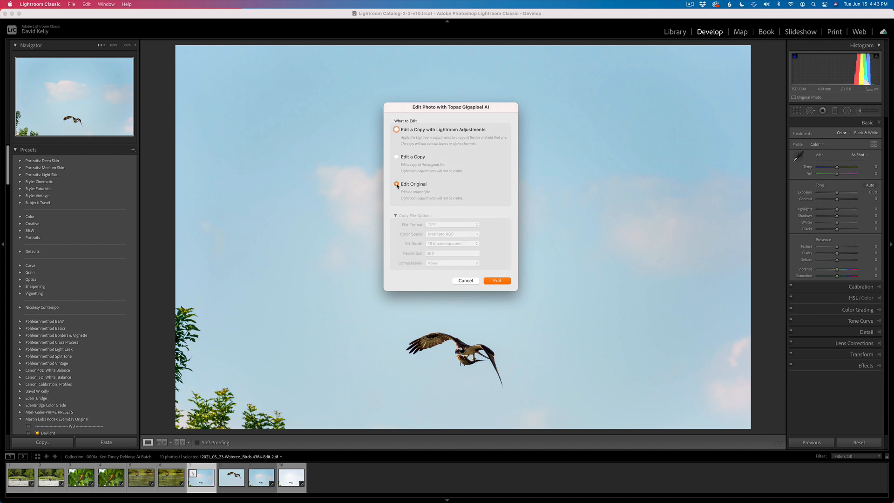
left_click(495, 280)
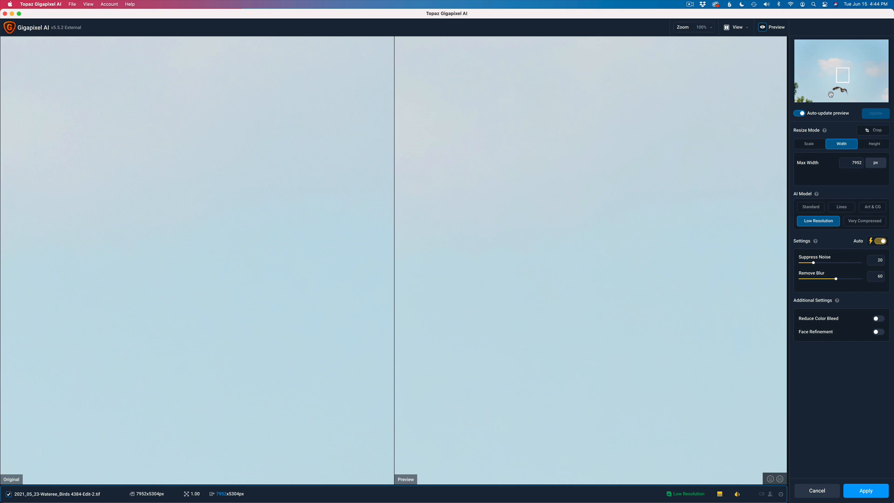
Enter Gigapixel AI's crop editor using the Crop button beside Resize Mode.
left_click(873, 130)
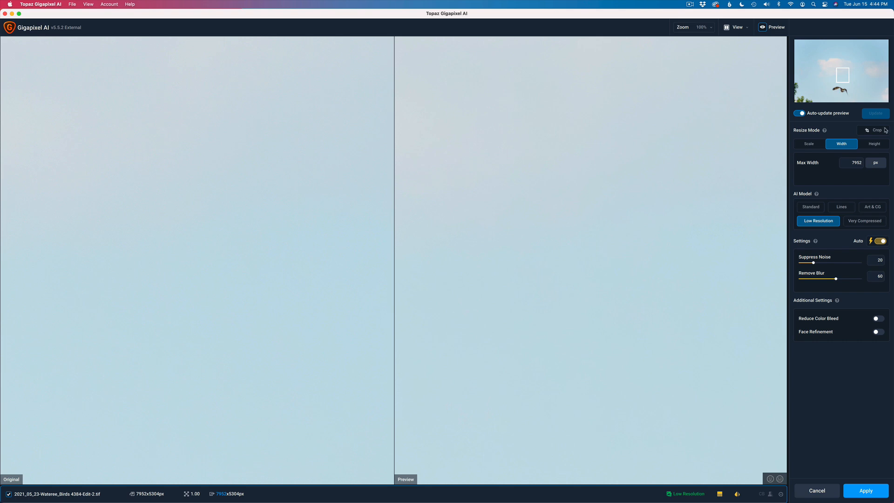
left_click(878, 130)
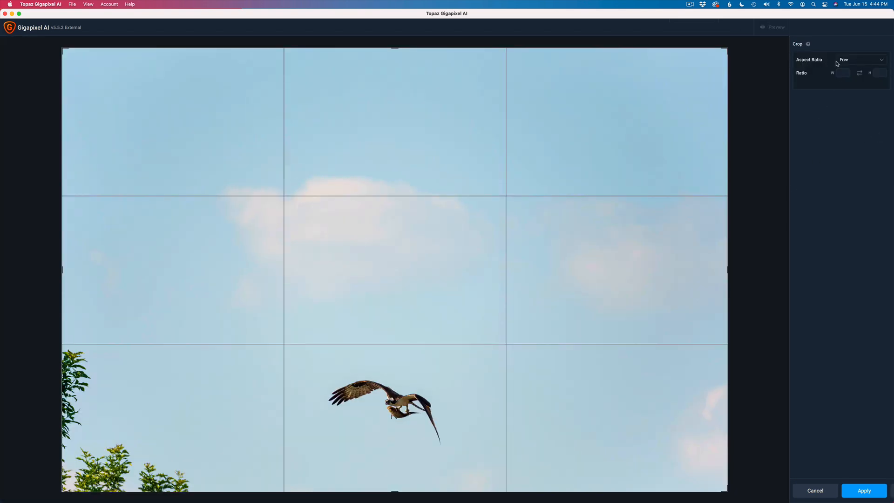
Crop to Original Ratio around the osprey and fish, giving a 2183×1456 crop.
left_click(860, 59)
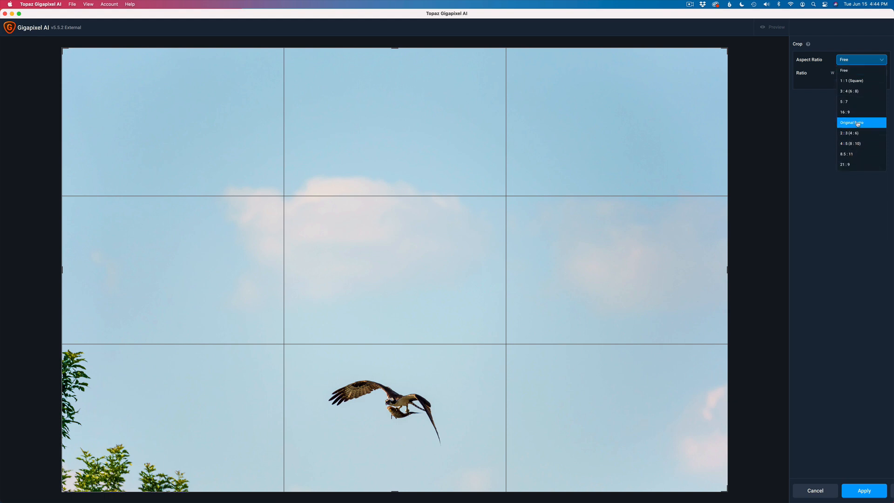
left_click(852, 122)
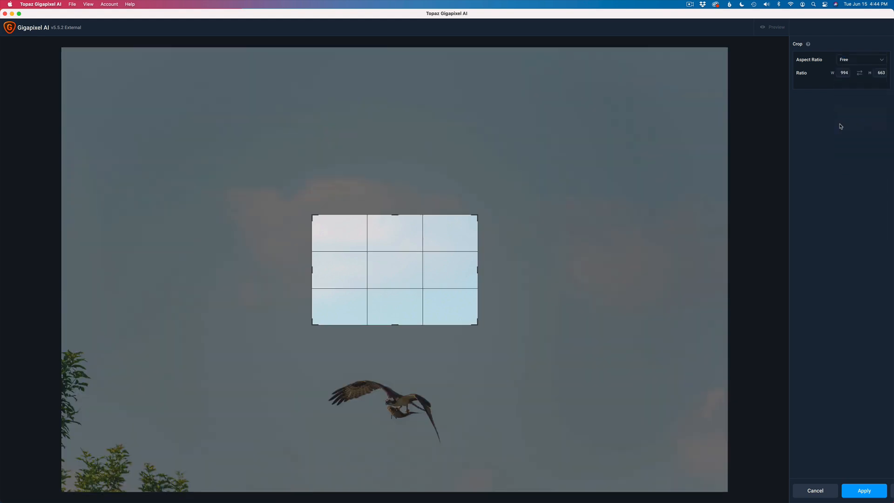
left_click_drag(394, 270, 376, 414)
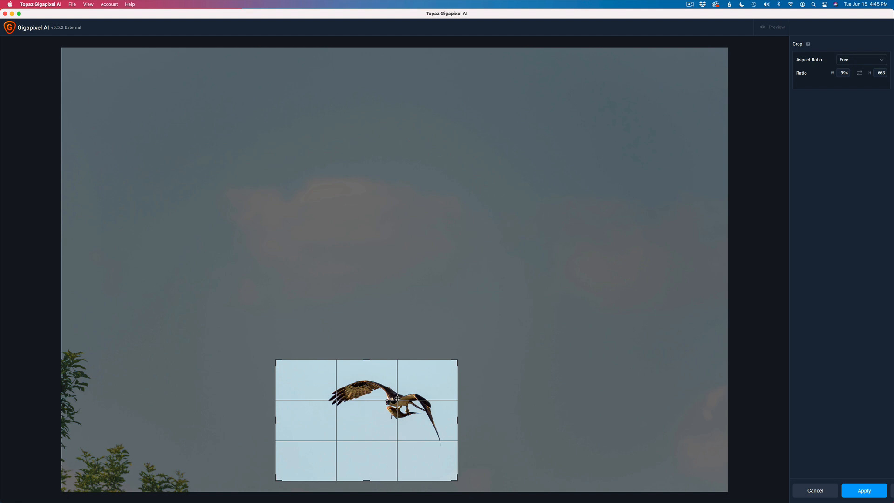
left_click(863, 490)
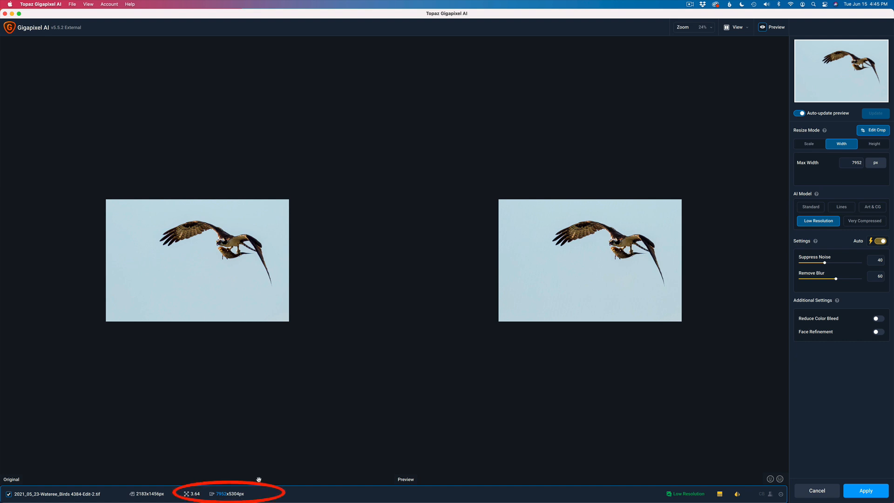
Zoom the preview to 100%, compare Standard with Low Resolution, and keep Standard.
left_click(735, 27)
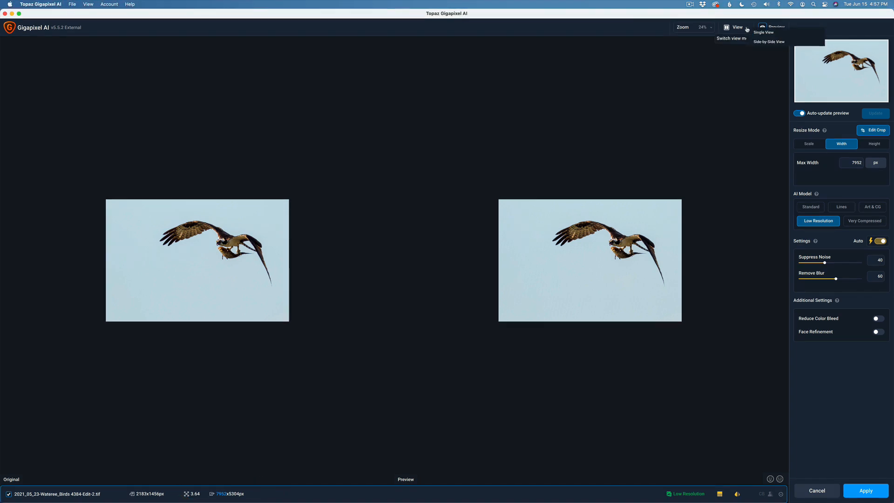
mouse_move(733, 81)
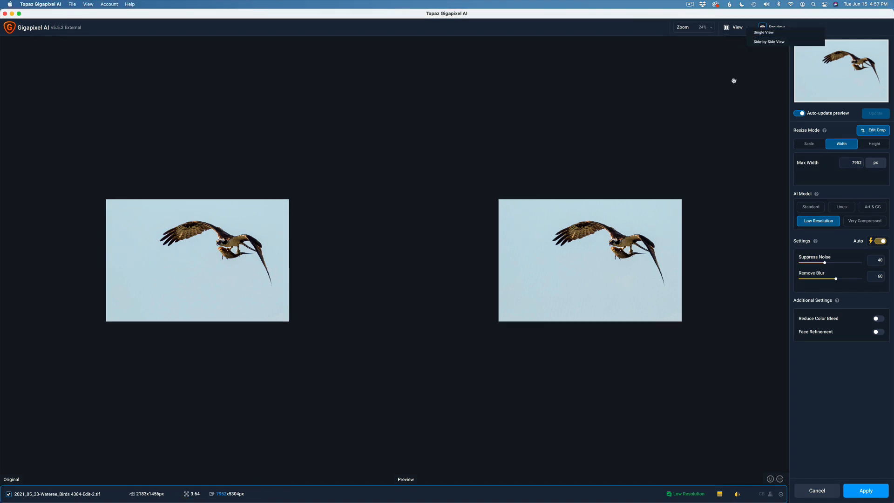
left_click(693, 27)
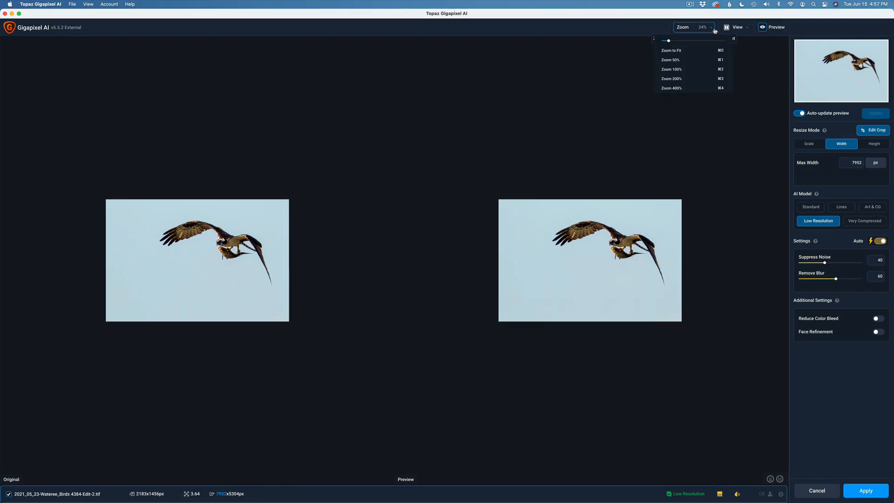
left_click(670, 68)
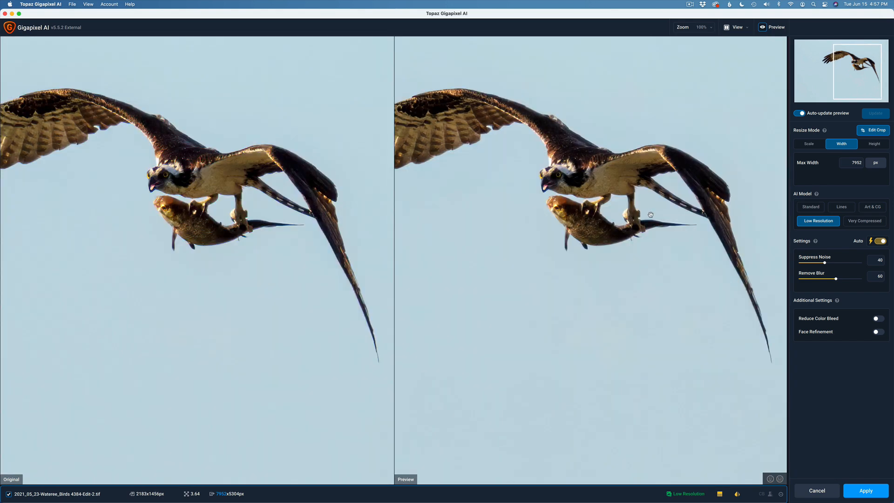
mouse_move(715, 277)
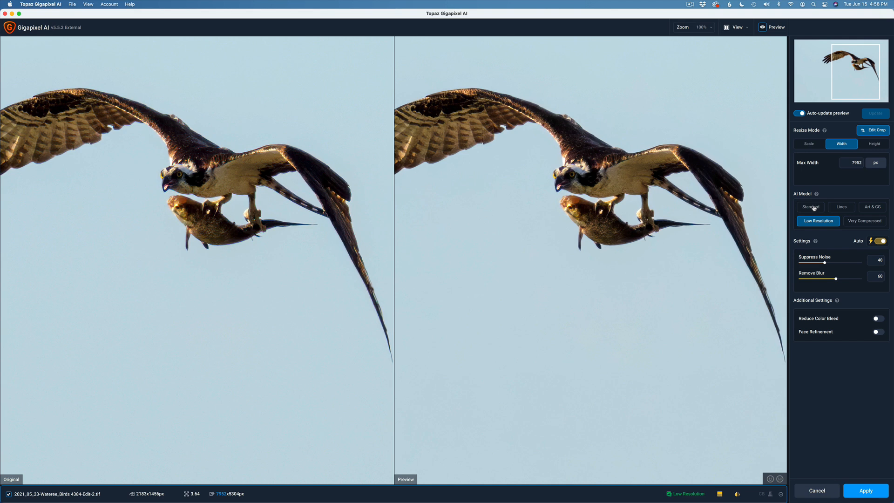
left_click(810, 206)
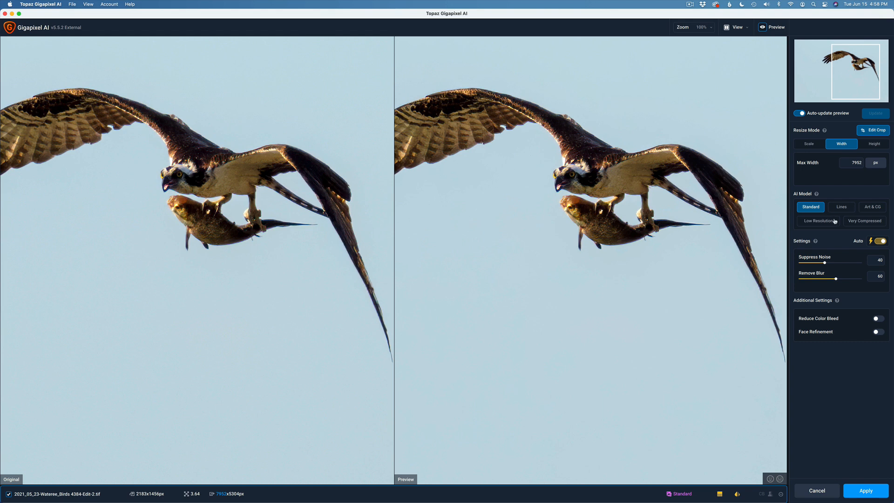
left_click(818, 221)
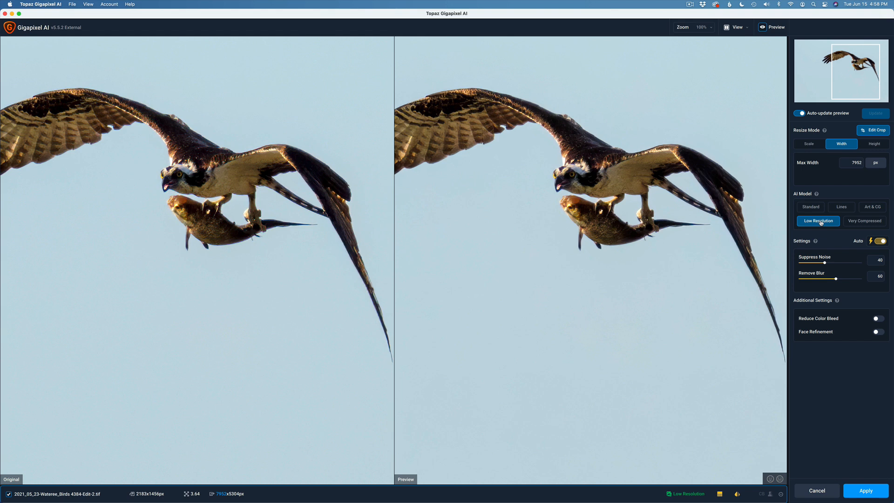
mouse_move(809, 208)
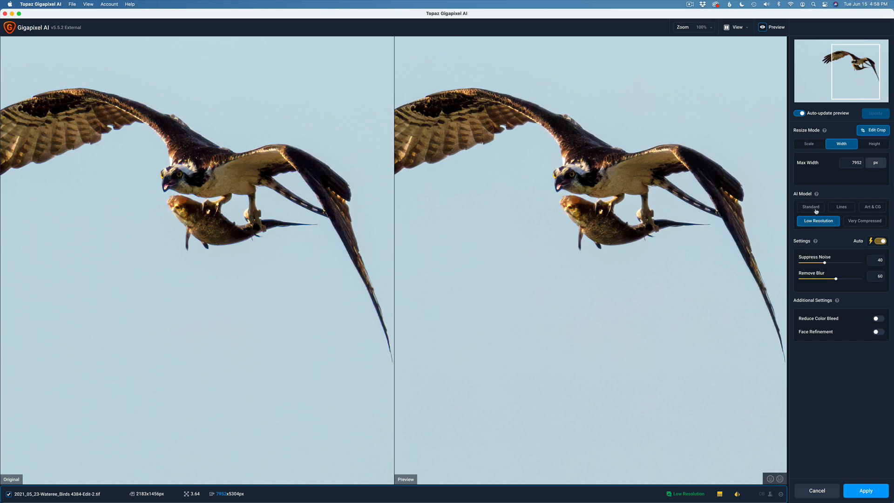
left_click(810, 206)
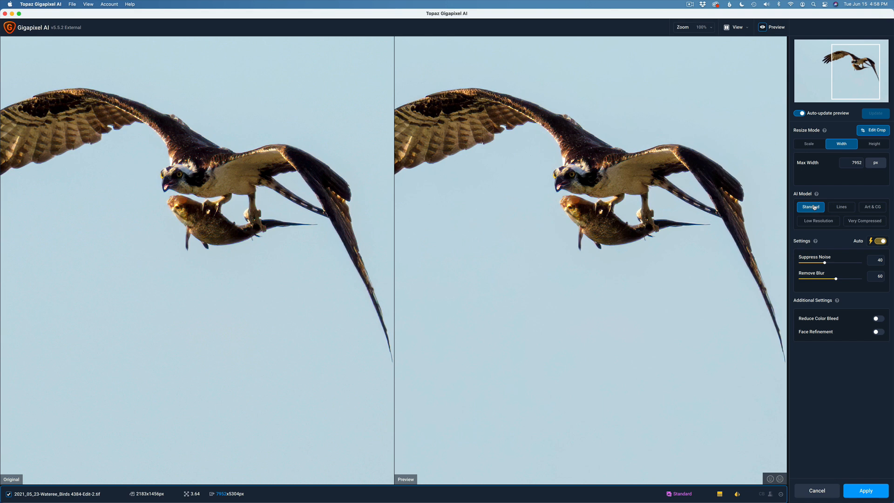
mouse_move(607, 186)
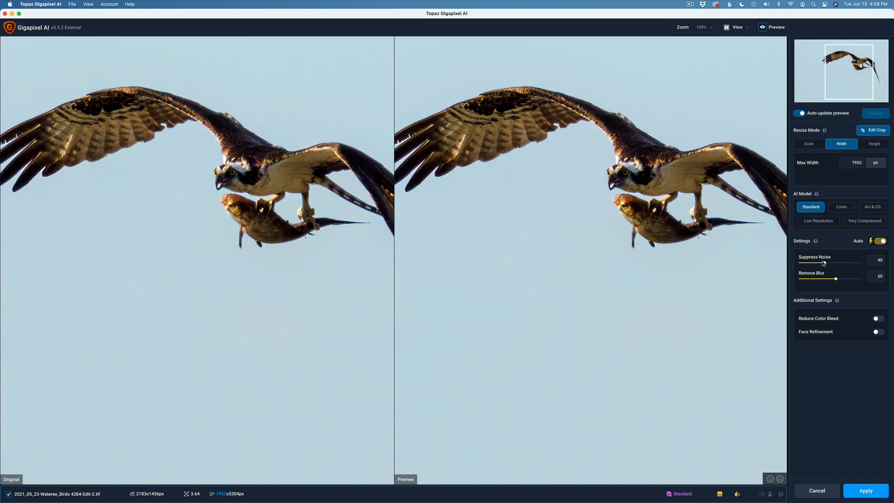
mouse_move(858, 267)
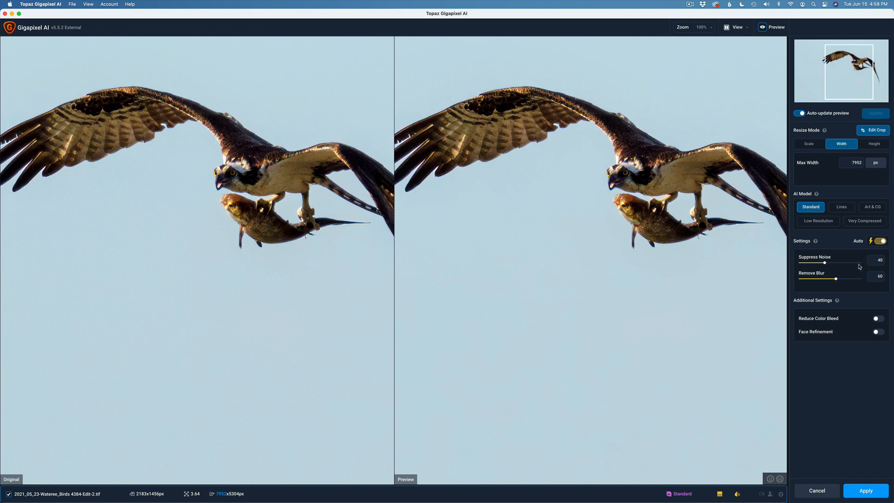
mouse_move(845, 274)
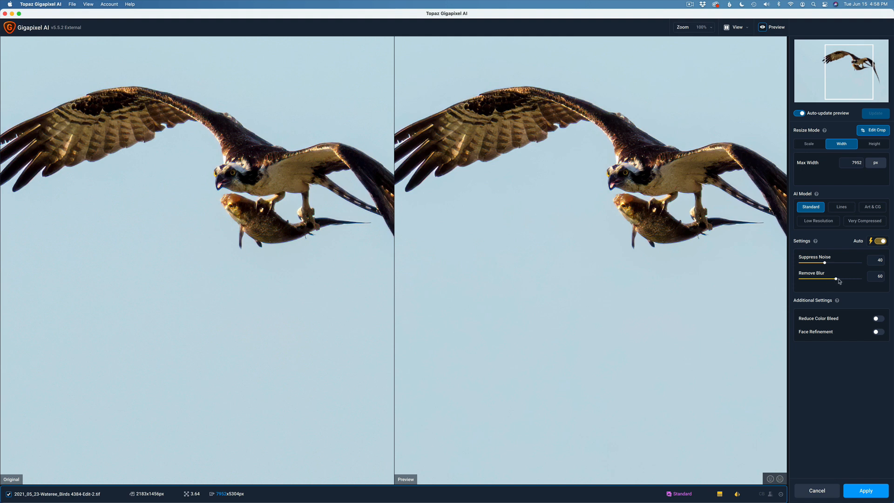
mouse_move(837, 280)
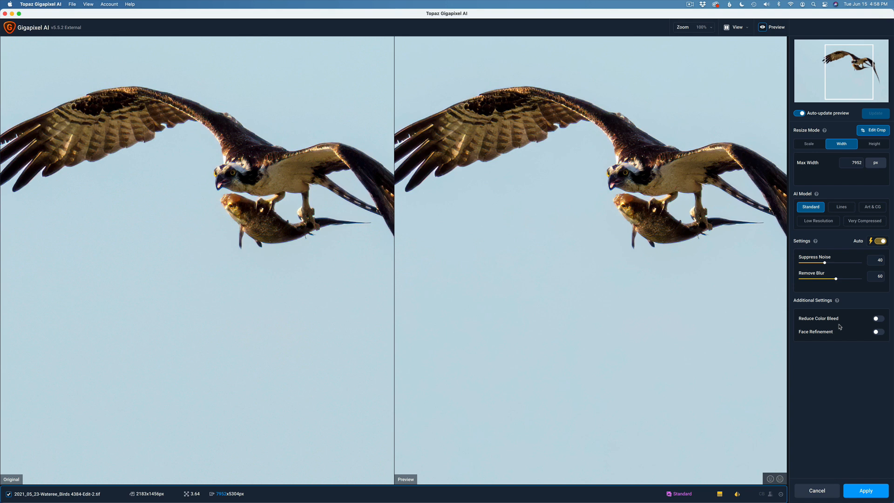
mouse_move(818, 324)
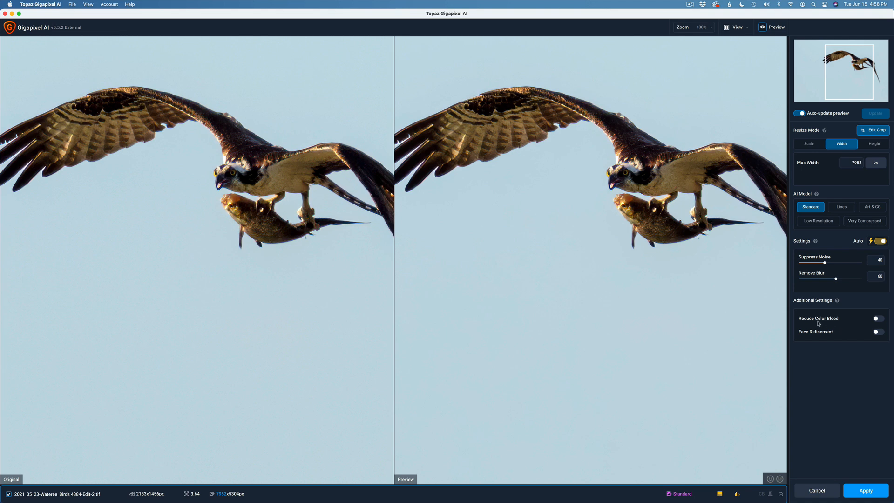
mouse_move(822, 319)
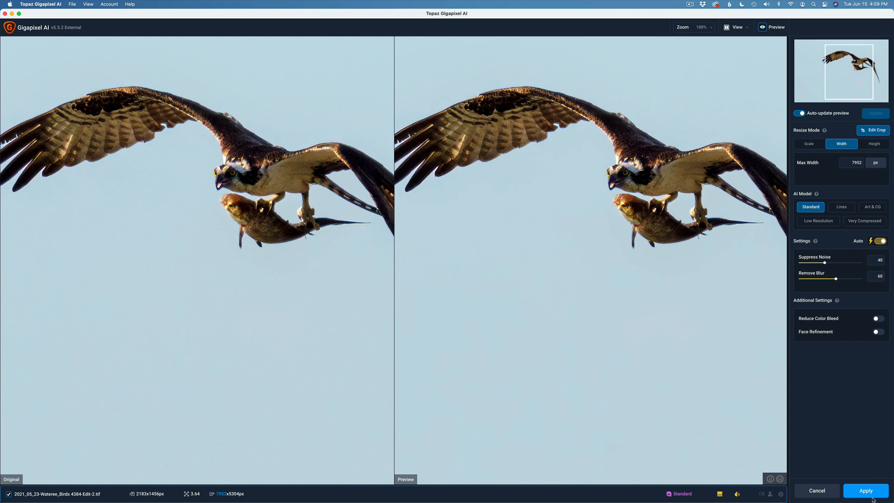
Apply the 3.64× Standard-model upscale to 7952×5304 px.
left_click(865, 490)
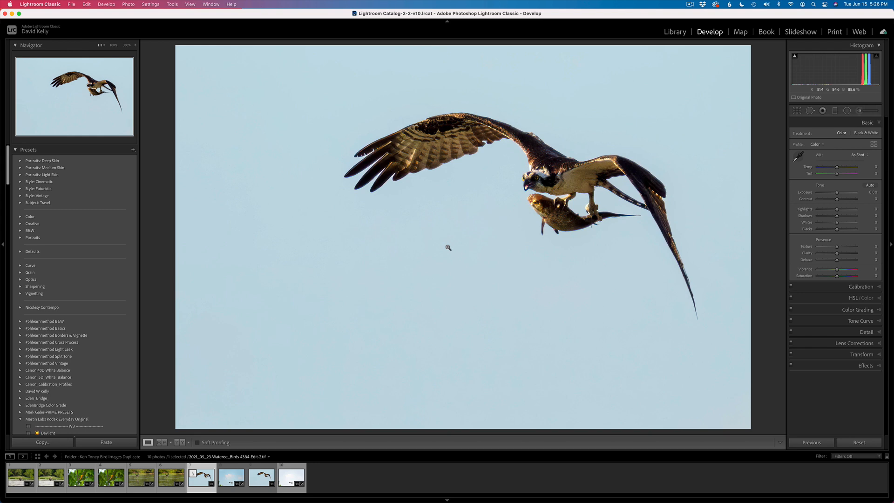
mouse_move(465, 213)
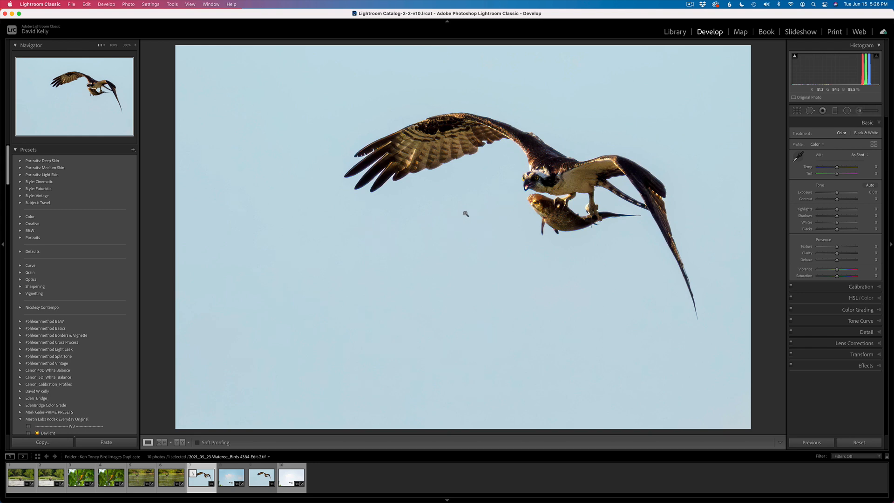
Open the original upscaled osprey TIFF in Photoshop 2021 without Lightroom adjustments.
right_click(464, 214)
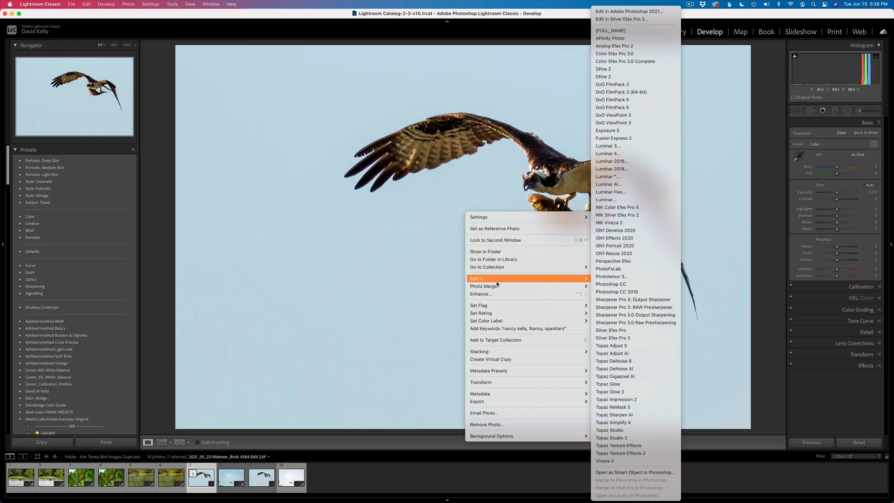
left_click(629, 11)
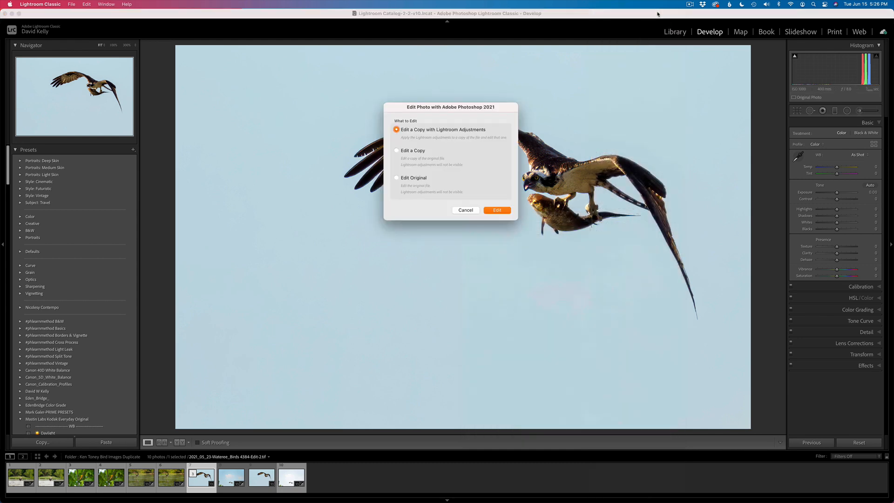
left_click(396, 177)
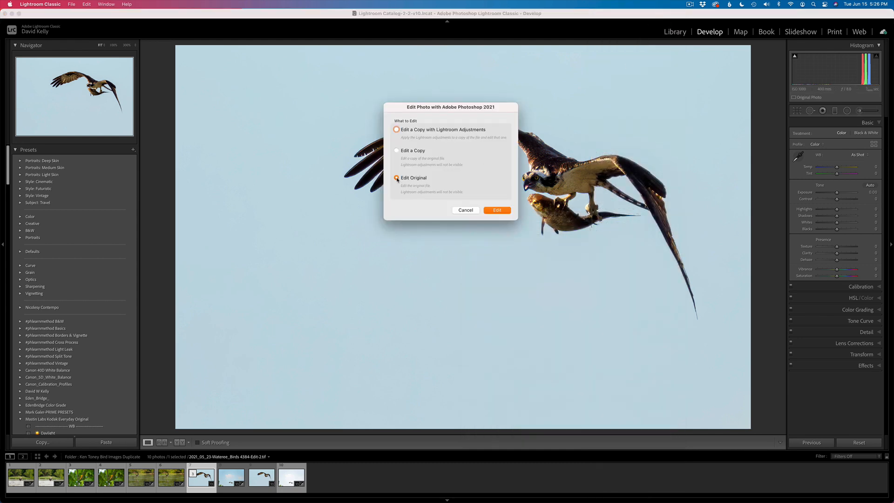
left_click(496, 210)
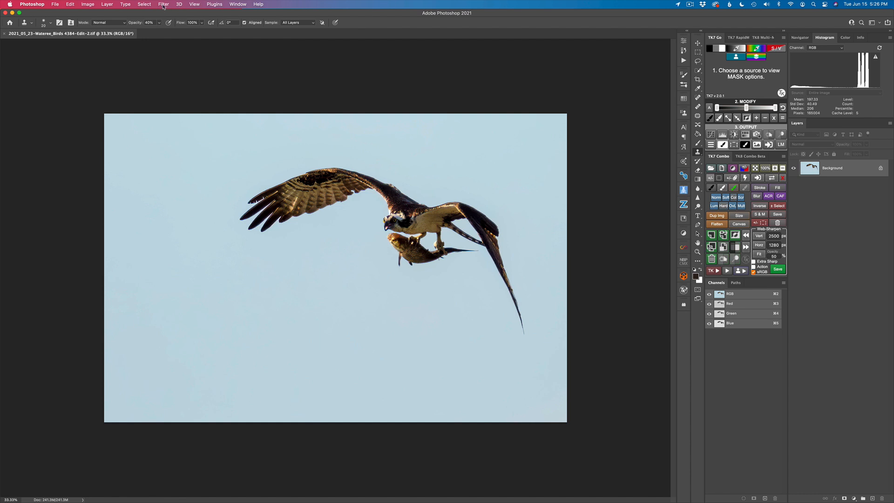
Run Topaz Mask AI on the osprey photo from Photoshop's Filter > Topaz Labs menu.
left_click(163, 4)
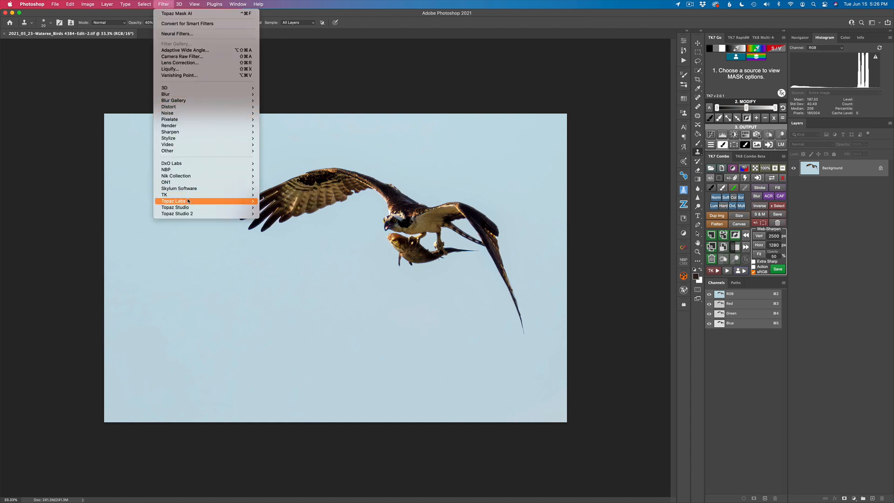
mouse_move(174, 201)
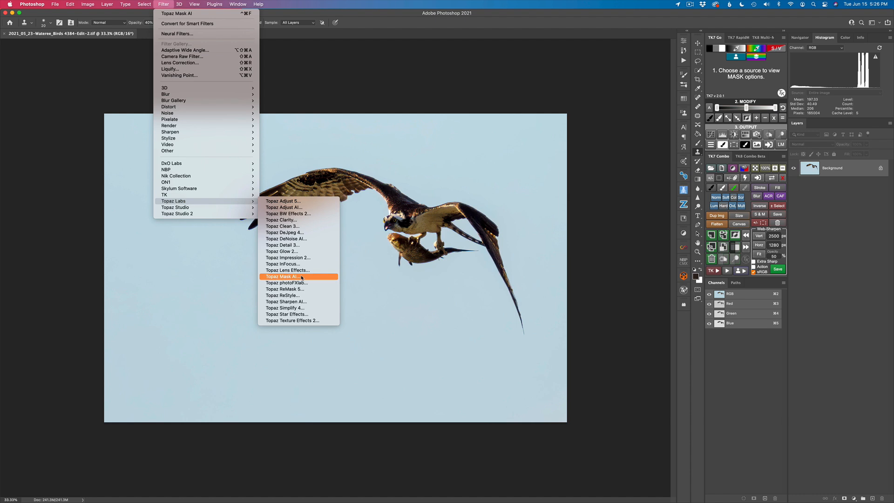
left_click(284, 277)
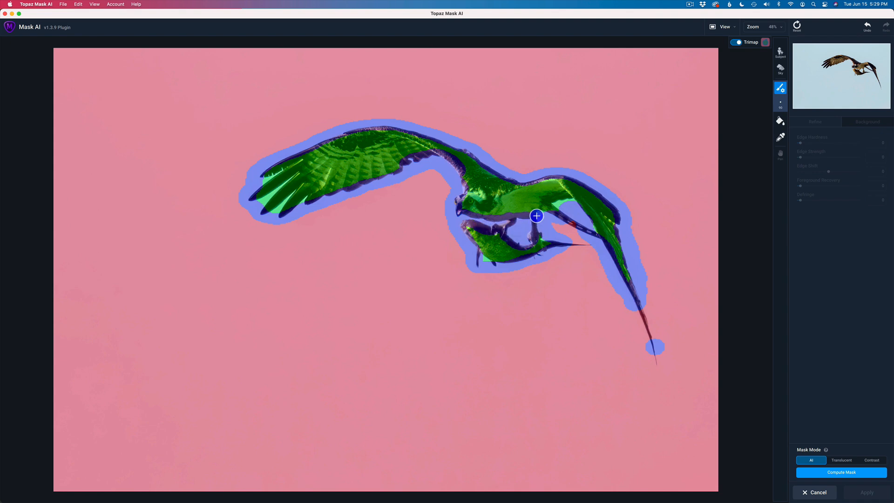
Brush the long right wing and left wingtip feathers into the trimap's blue edge region.
left_click_drag(536, 216, 599, 232)
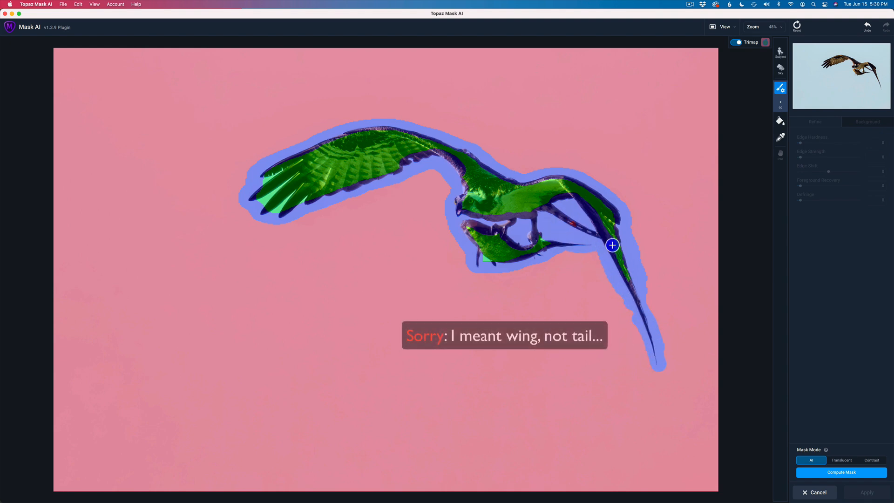
mouse_move(320, 217)
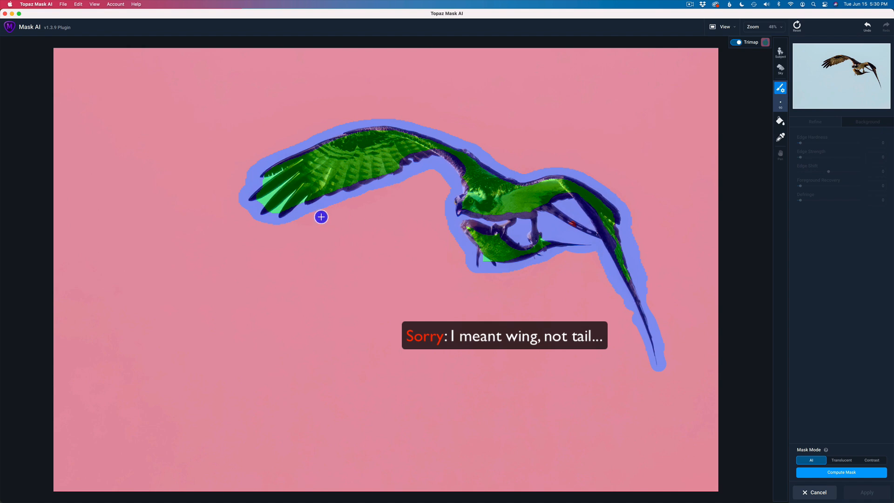
left_click_drag(320, 217, 264, 198)
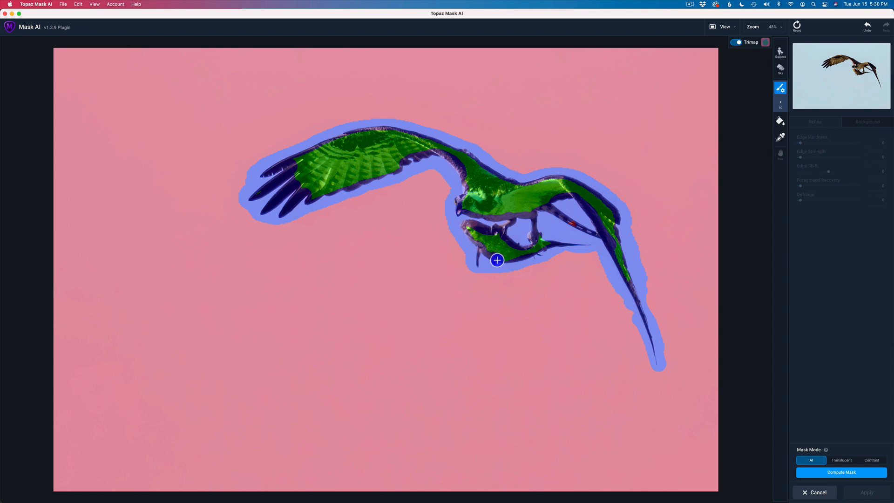
mouse_move(464, 317)
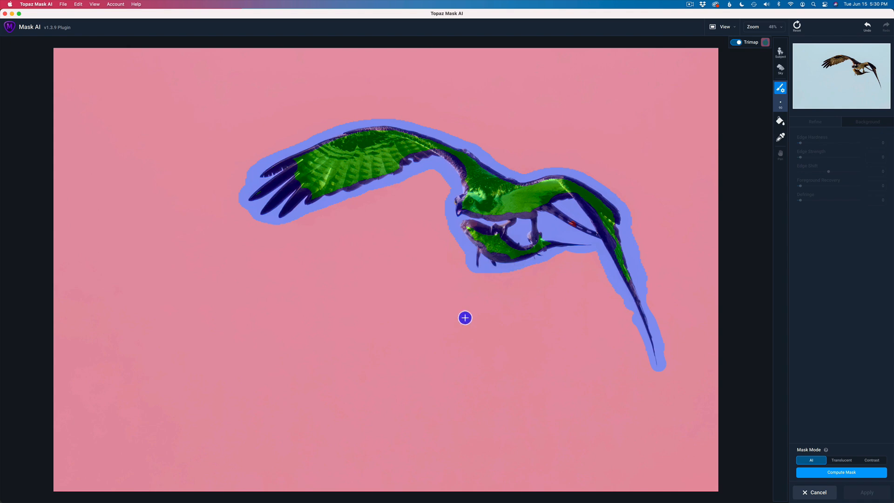
mouse_move(540, 333)
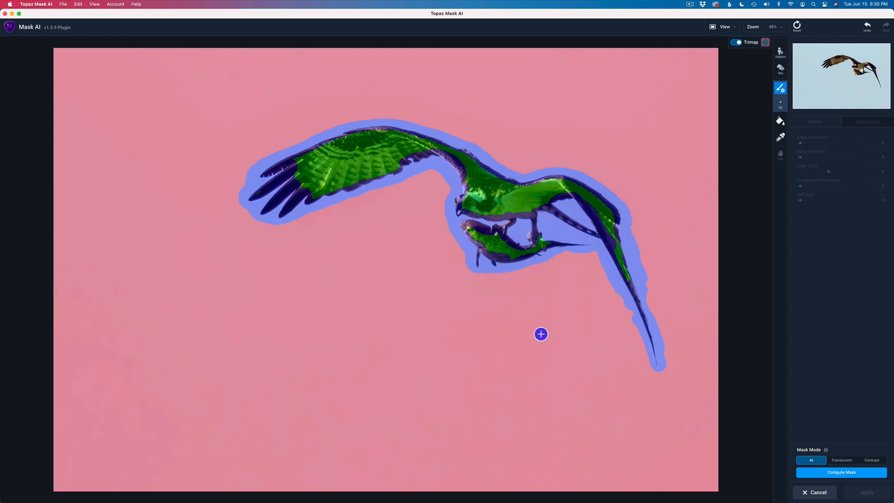
mouse_move(522, 341)
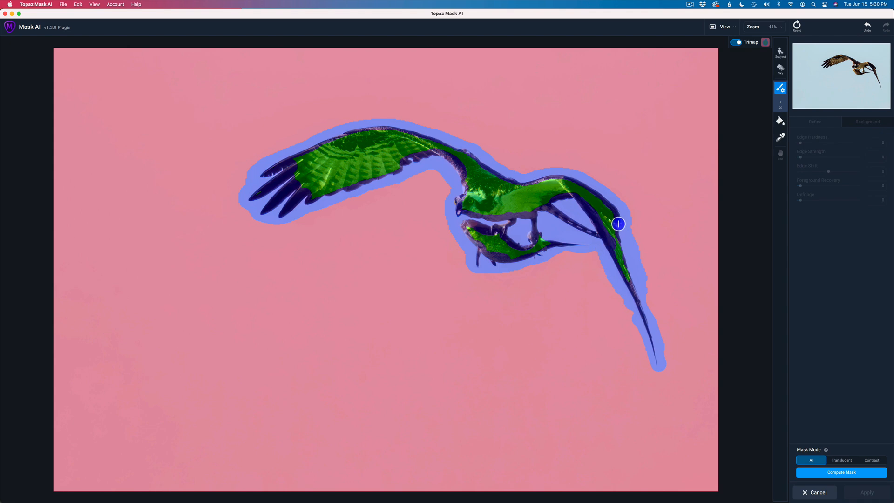
left_click_drag(617, 223, 627, 274)
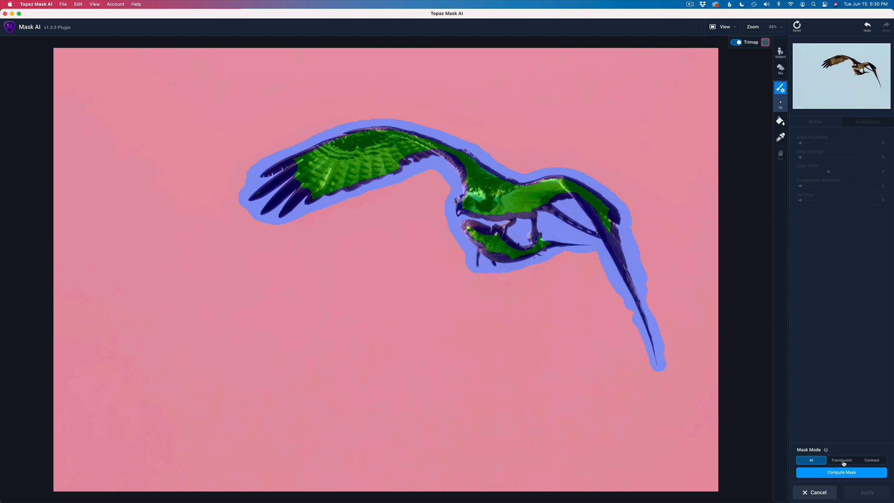
mouse_move(872, 462)
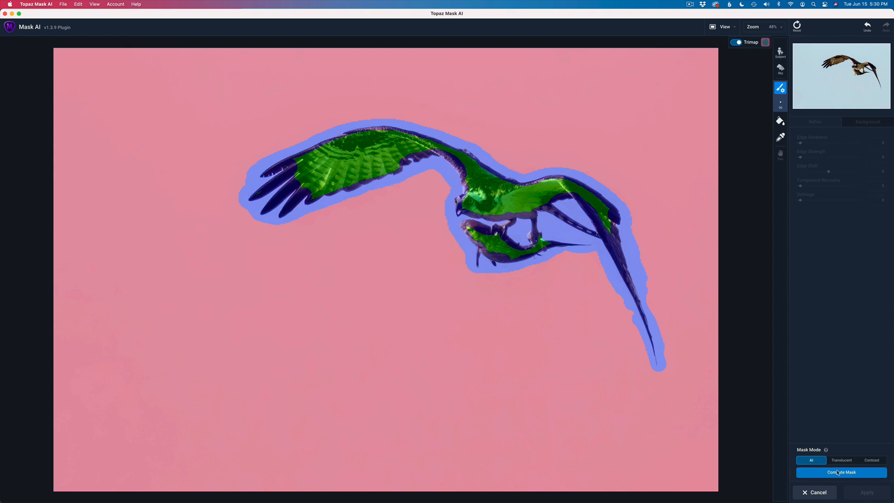
Compute the mask to cut out the osprey and fish, then show Background options.
left_click(841, 472)
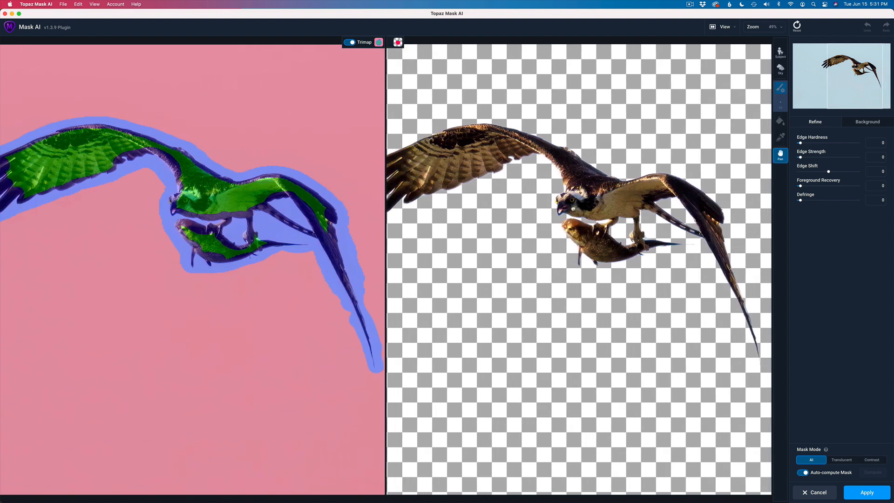
left_click(780, 87)
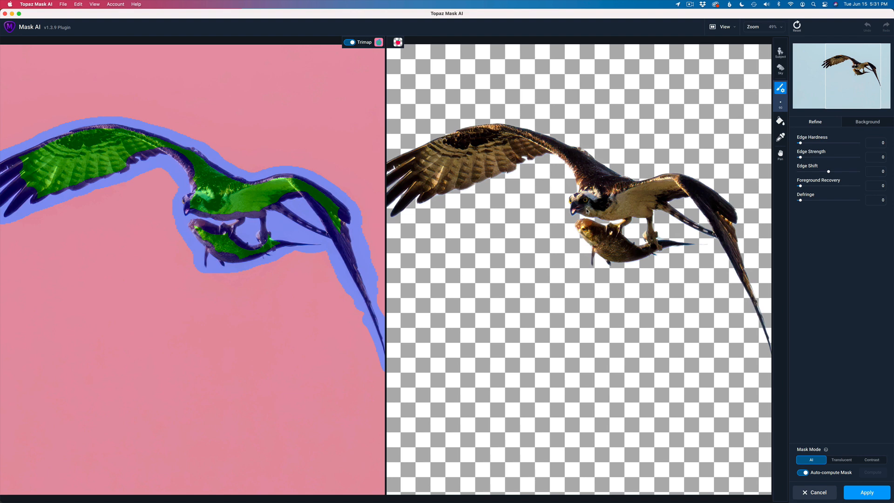
mouse_move(837, 144)
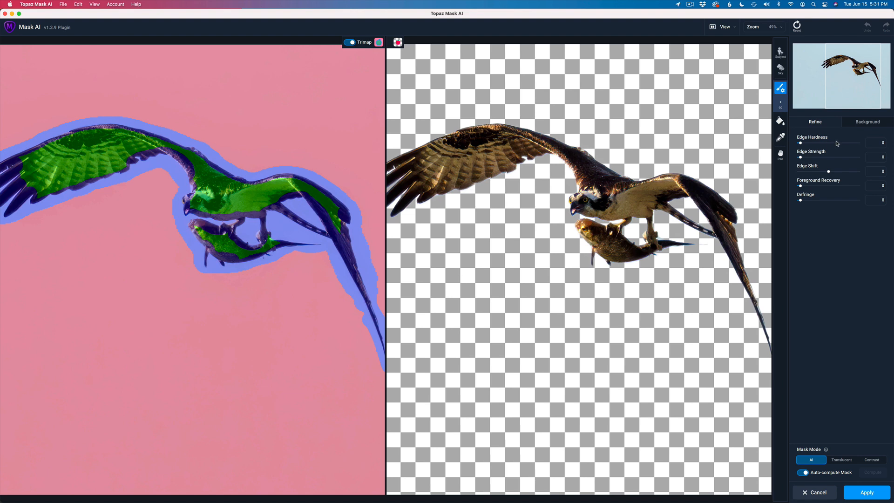
left_click(866, 122)
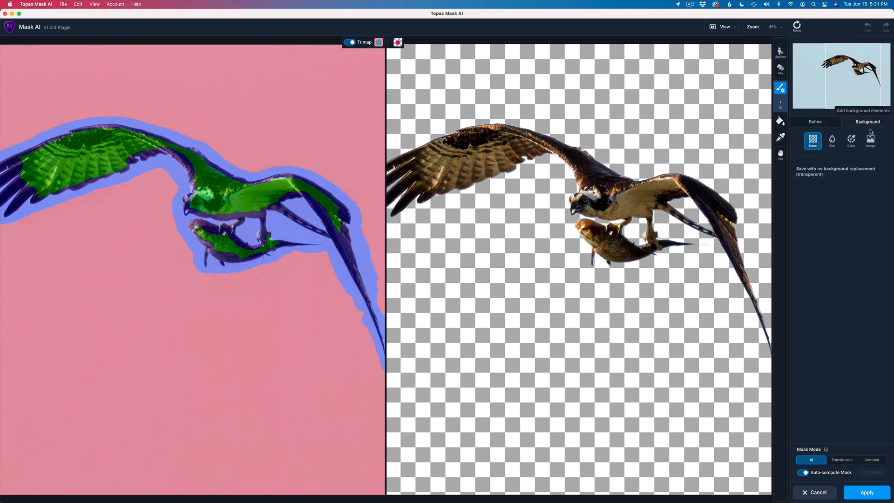
Choose an image background, browsing OWC HD > Pictures- Set 1 > MacPhun Sky Replacement > BLUE SKIES COLLECTION.
left_click(869, 140)
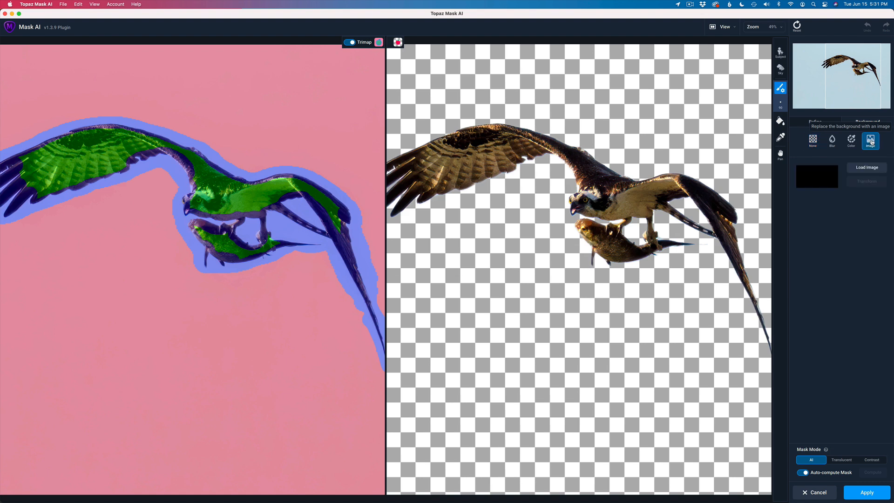
left_click(866, 167)
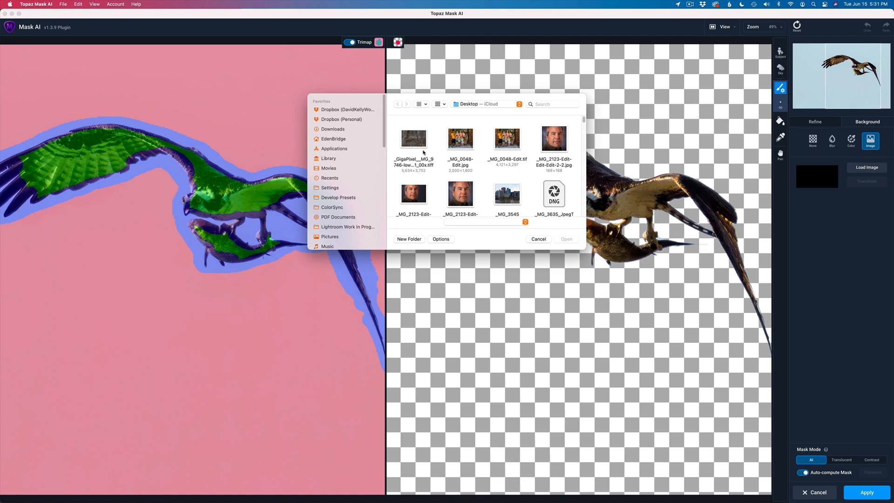
scroll("down", 3)
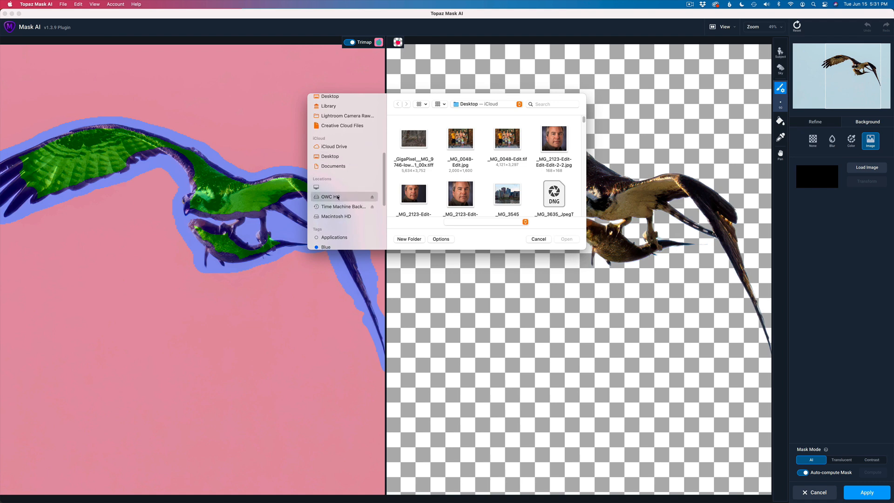
left_click(330, 196)
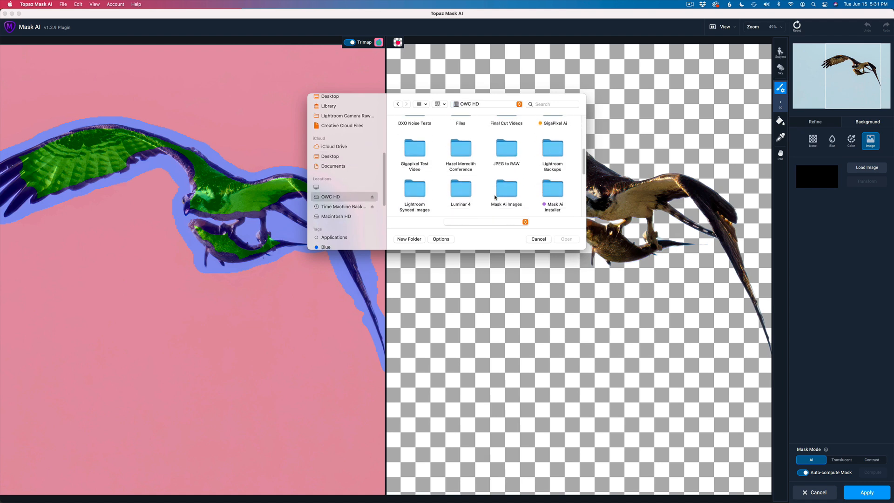
scroll("down", 3)
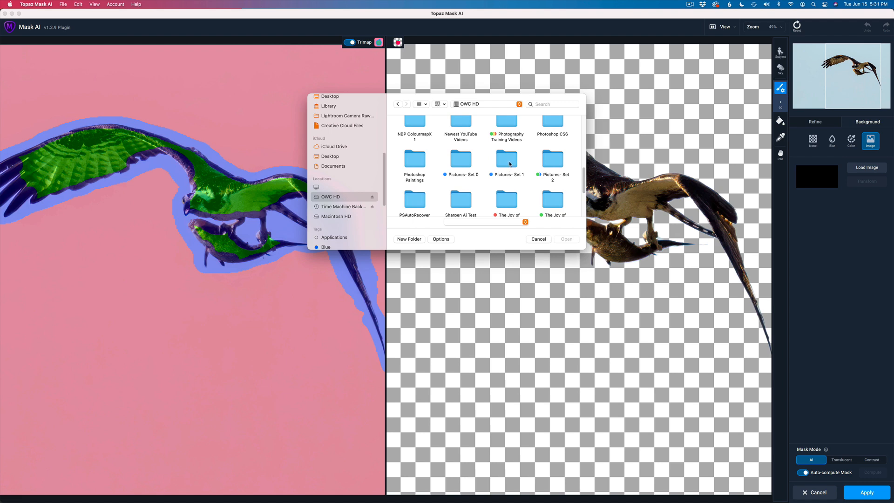
double_click(505, 160)
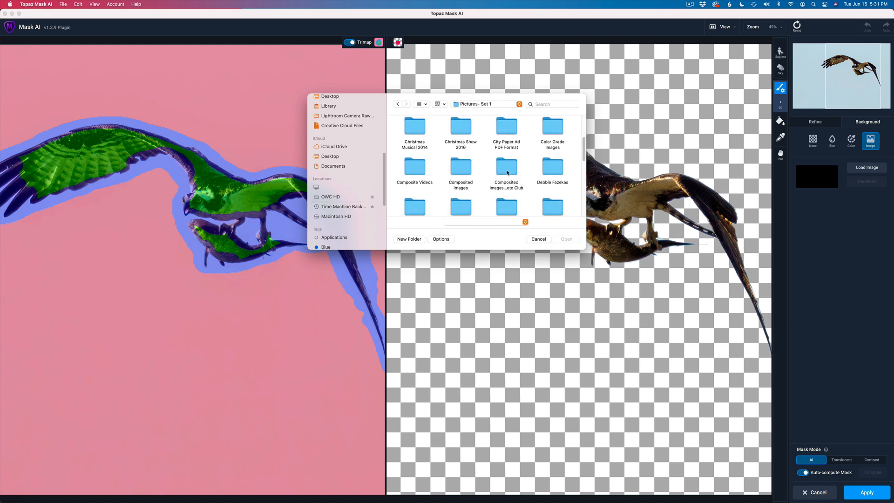
scroll("down", 3)
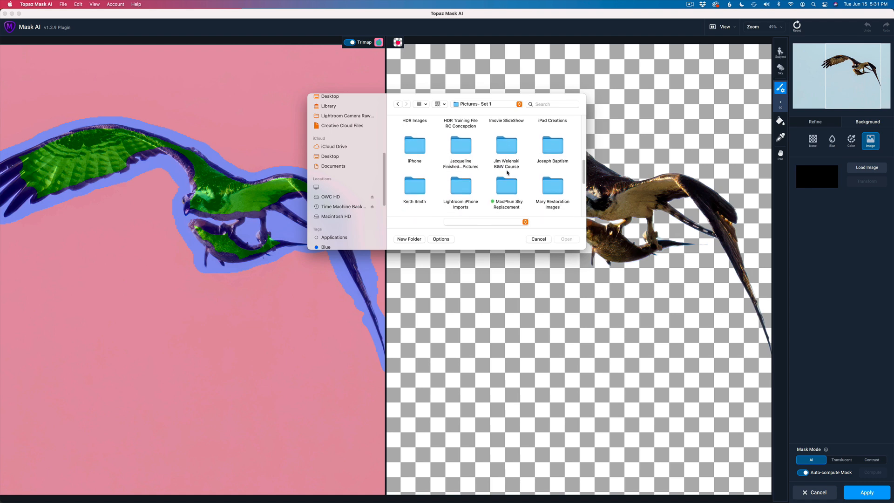
double_click(505, 190)
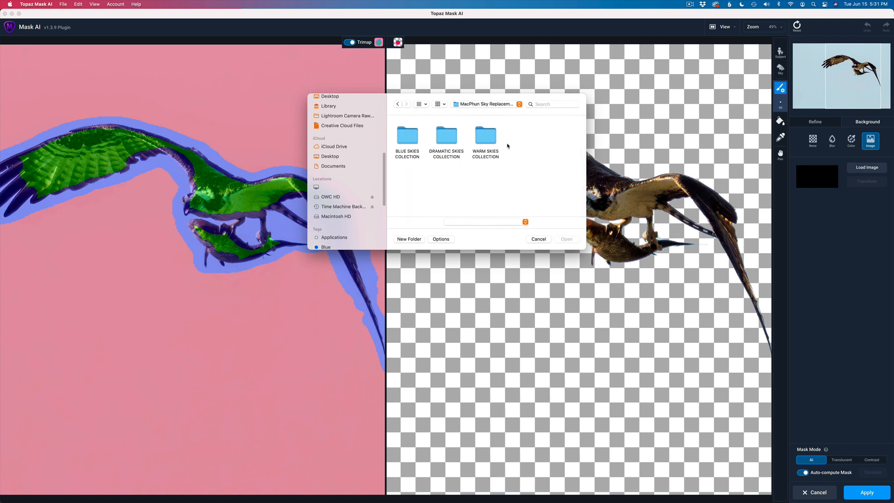
double_click(407, 136)
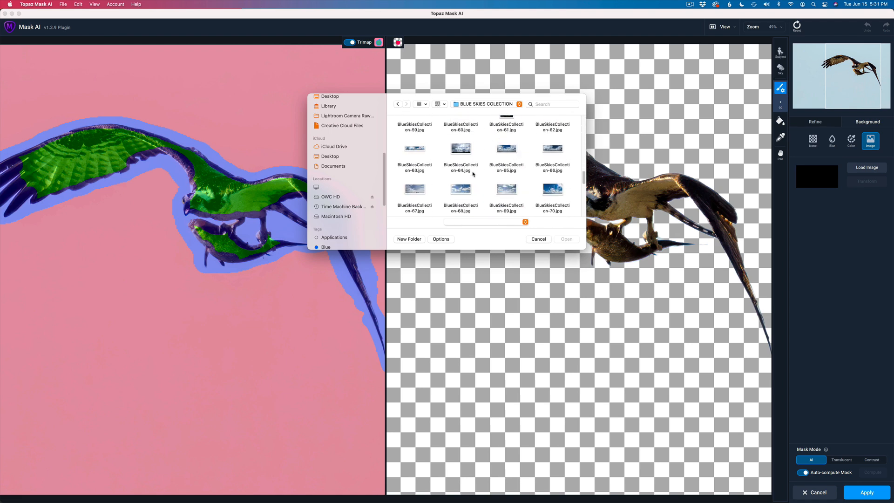
scroll("down", 3)
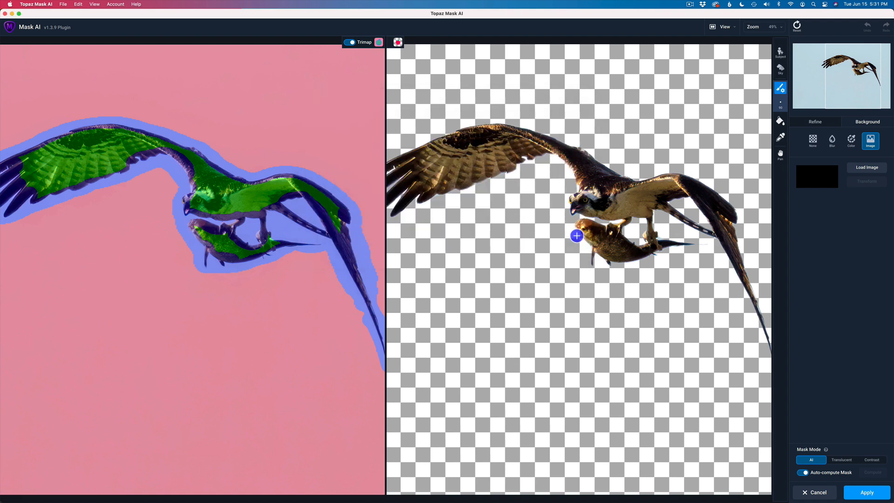
Load the chosen blue-sky photo behind the osprey and begin transforming it.
left_click(865, 167)
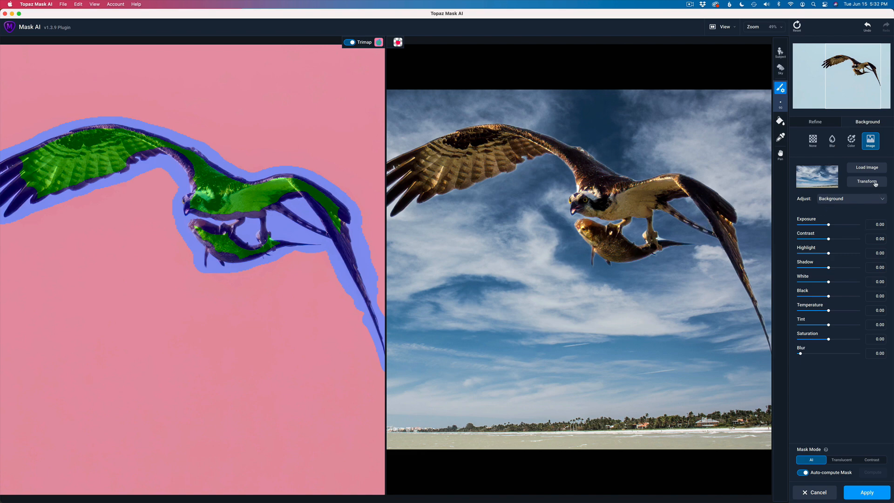
left_click(866, 181)
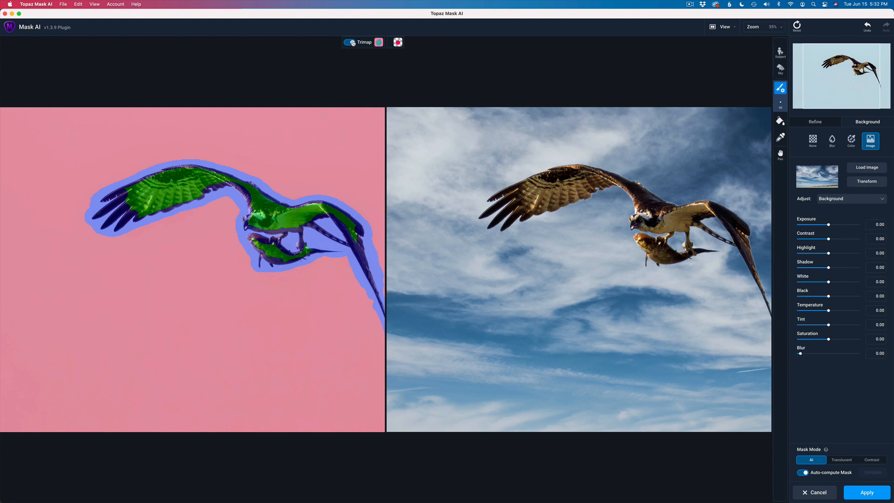
Target the background and set the sky's Blur to 0.42 and Exposure to 0.20.
left_click(350, 42)
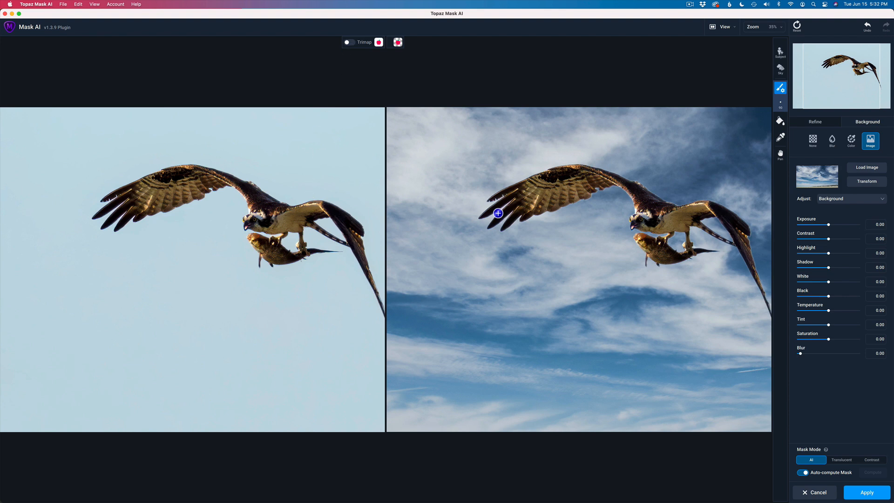
left_click(779, 155)
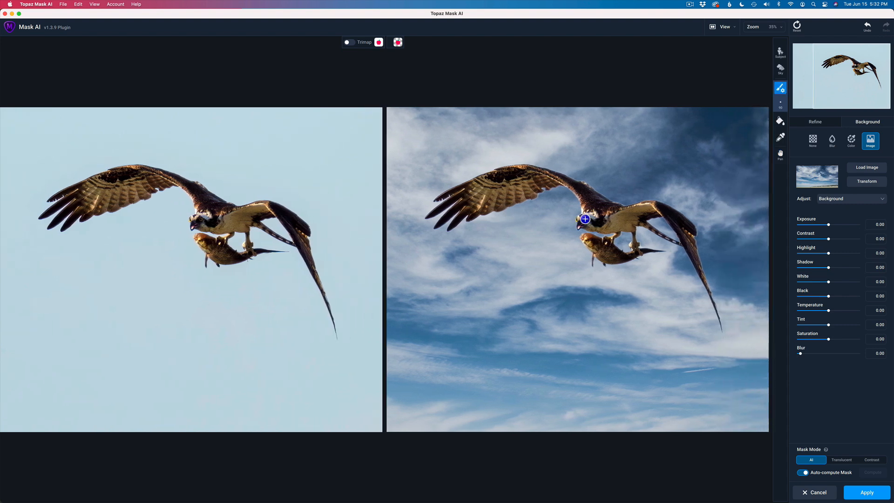
mouse_move(837, 210)
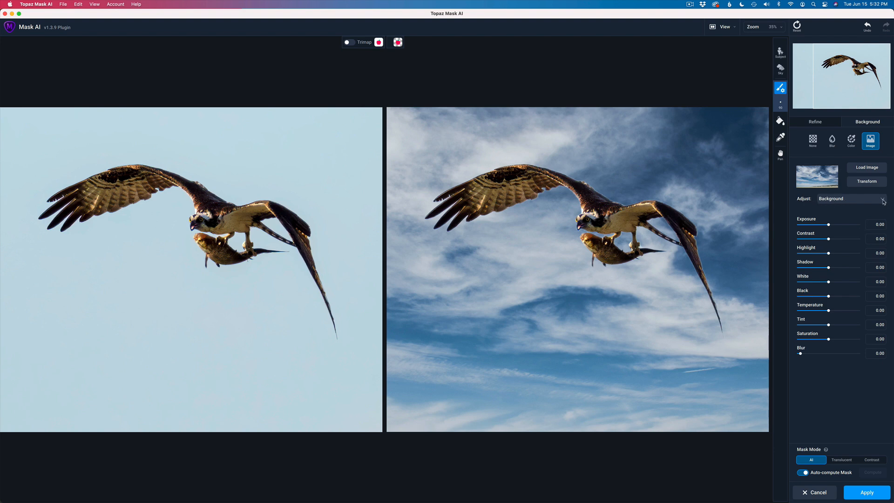
left_click(883, 198)
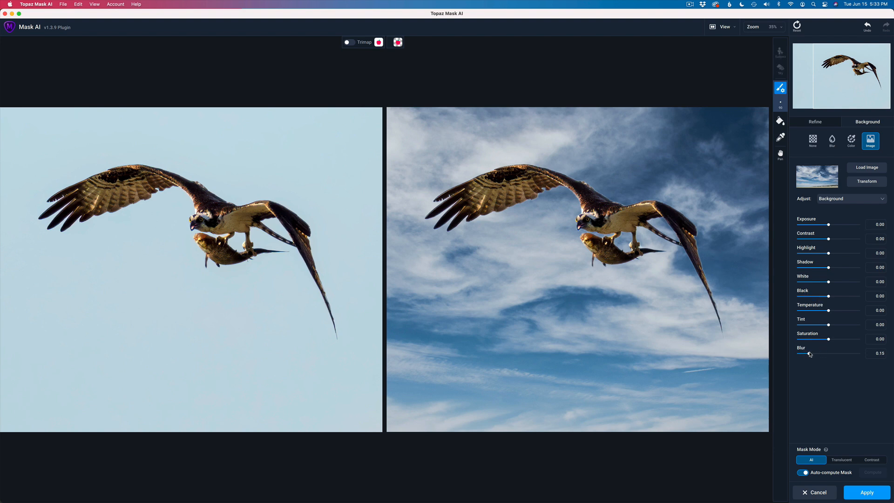
left_click_drag(810, 353, 819, 353)
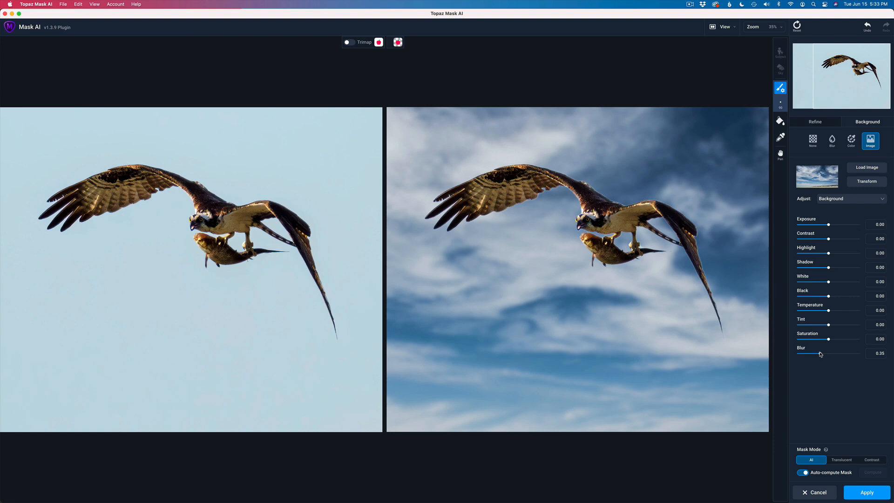
left_click_drag(816, 353, 824, 354)
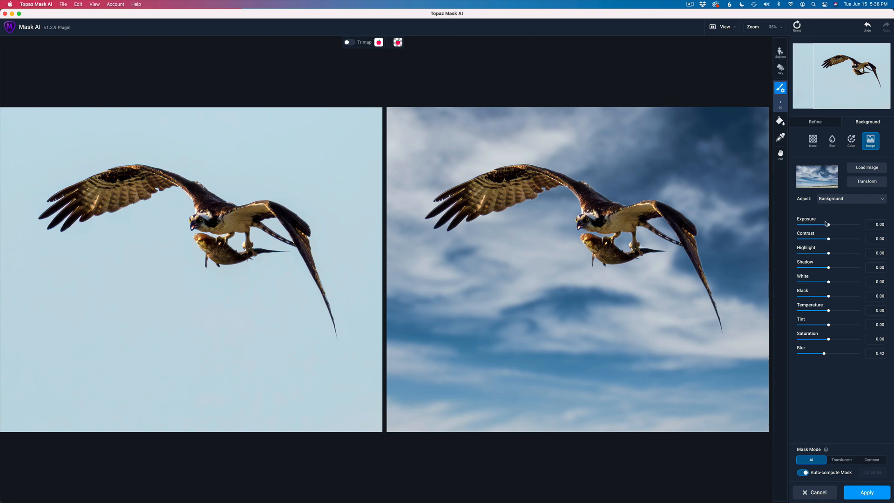
left_click_drag(847, 224, 828, 224)
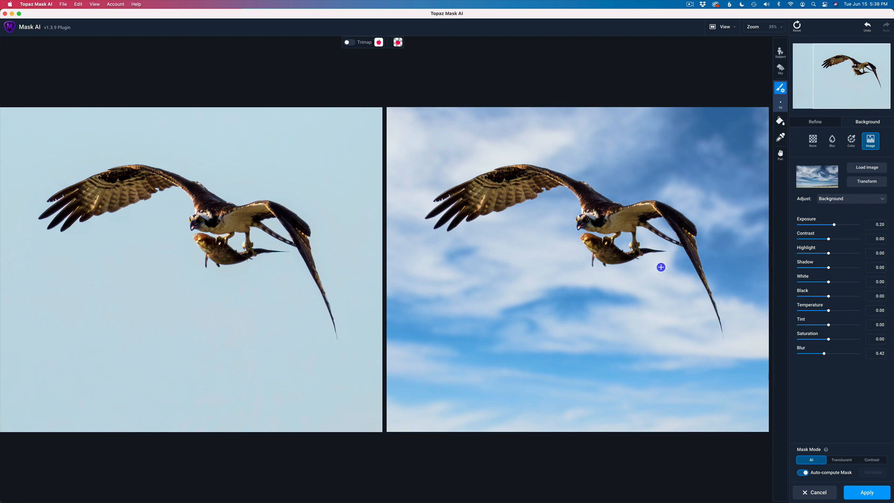
mouse_move(644, 261)
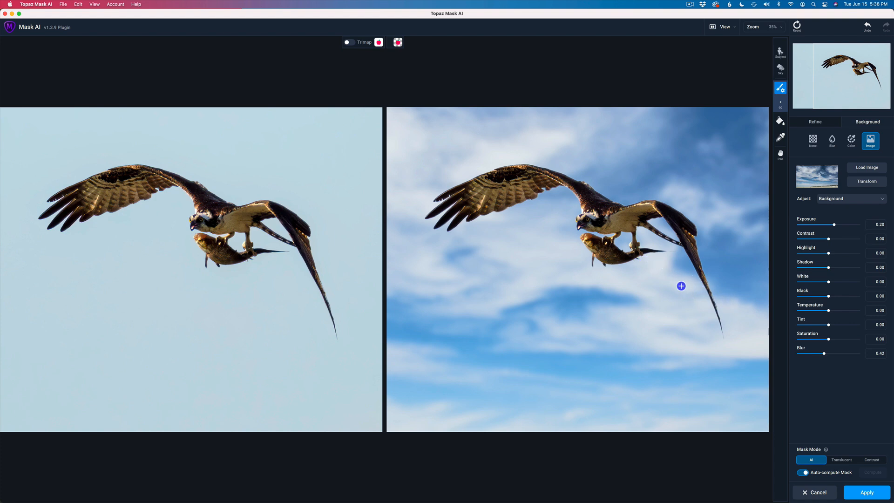
mouse_move(841, 245)
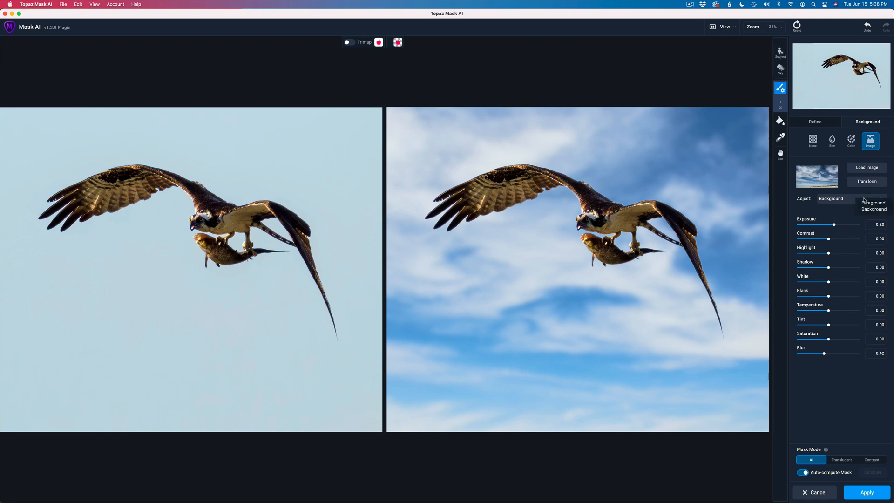
Switch Adjust to Foreground and settle the osprey's Exposure at 0.02.
left_click(848, 198)
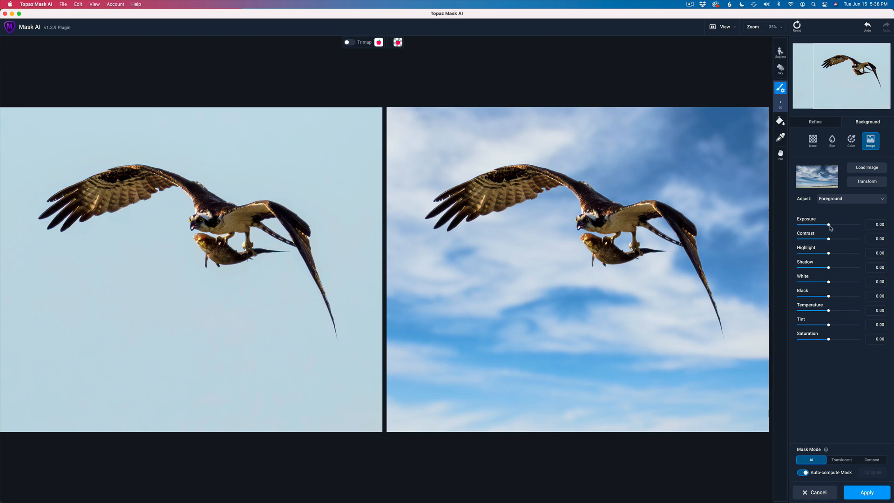
left_click_drag(829, 225, 827, 225)
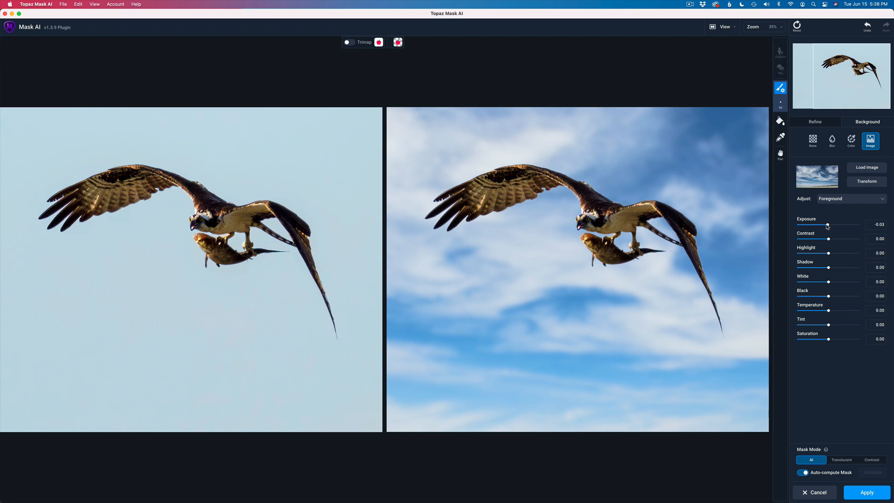
left_click_drag(828, 225, 825, 226)
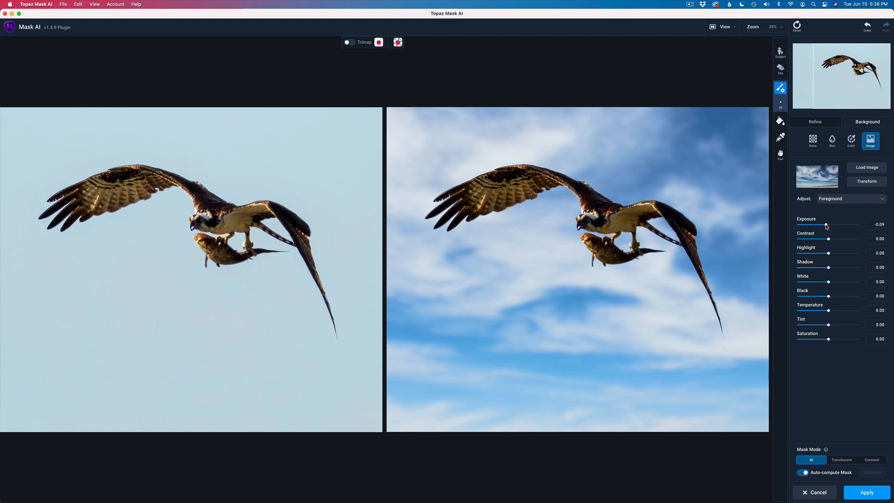
left_click_drag(825, 224, 831, 224)
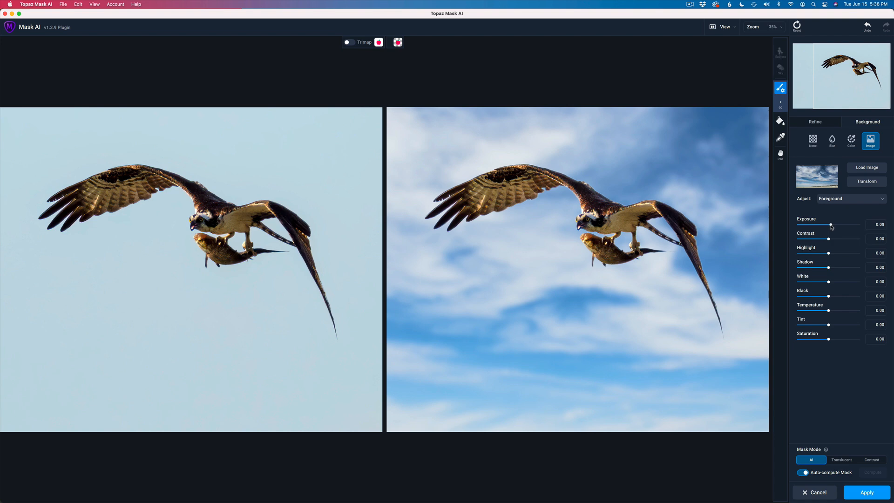
left_click_drag(831, 226, 828, 226)
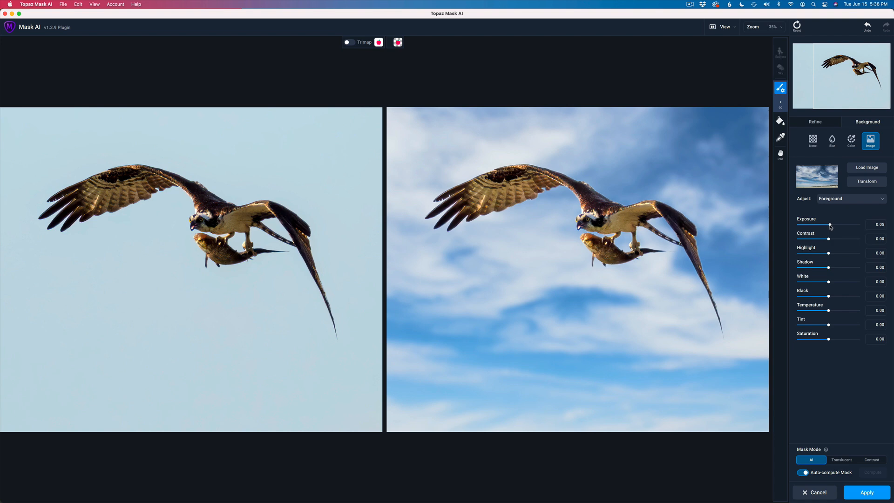
left_click_drag(832, 225, 830, 225)
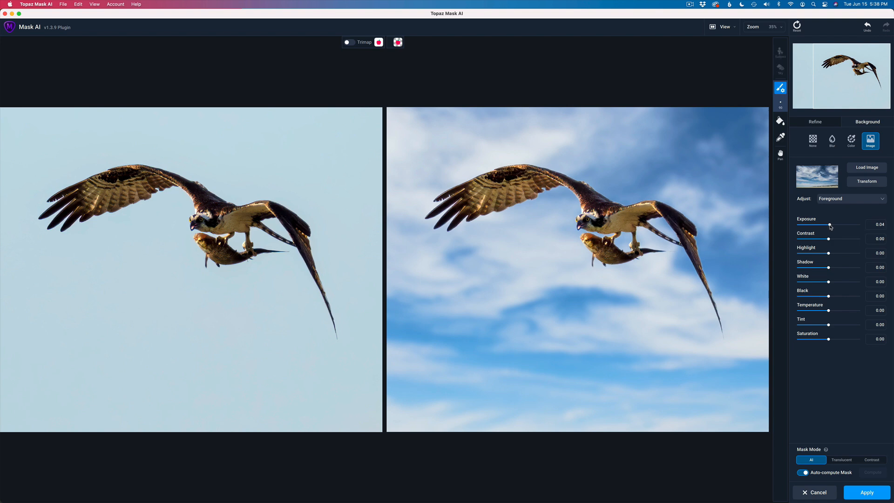
left_click_drag(829, 225, 826, 224)
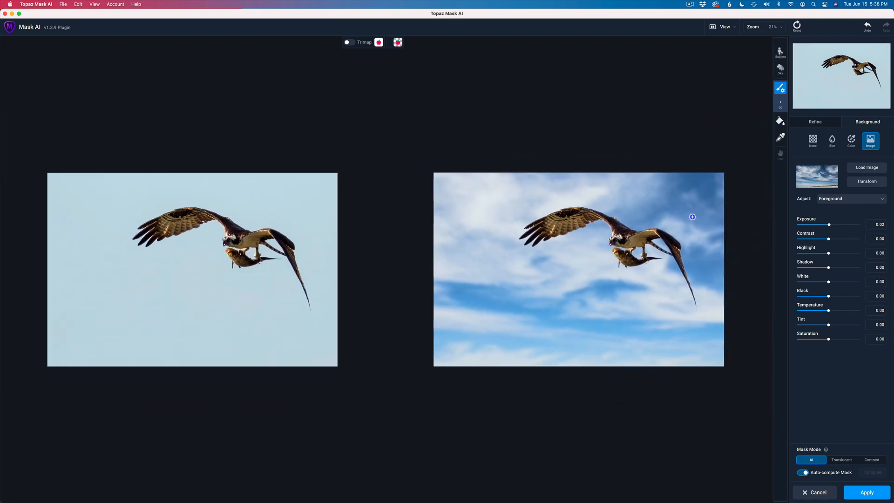
scroll("up", 3)
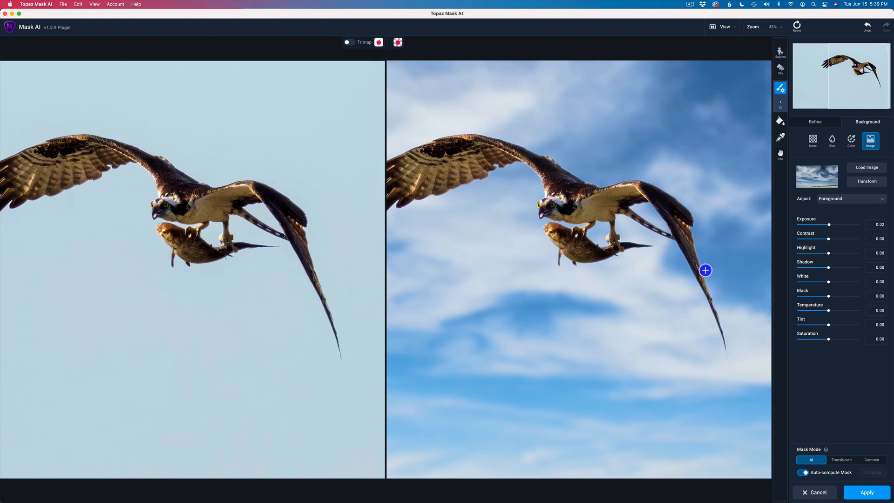
left_click(780, 154)
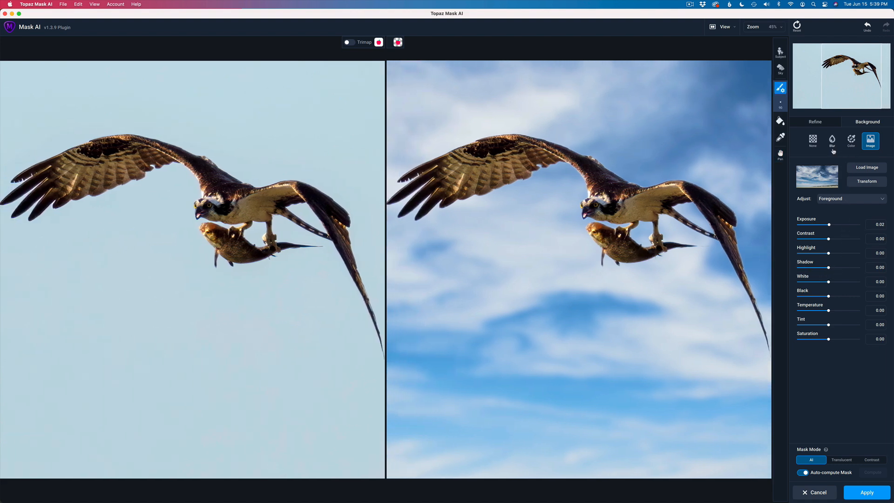
Set Refine Edge Shift to -2 to pull the osprey's mask edge inward.
left_click(814, 122)
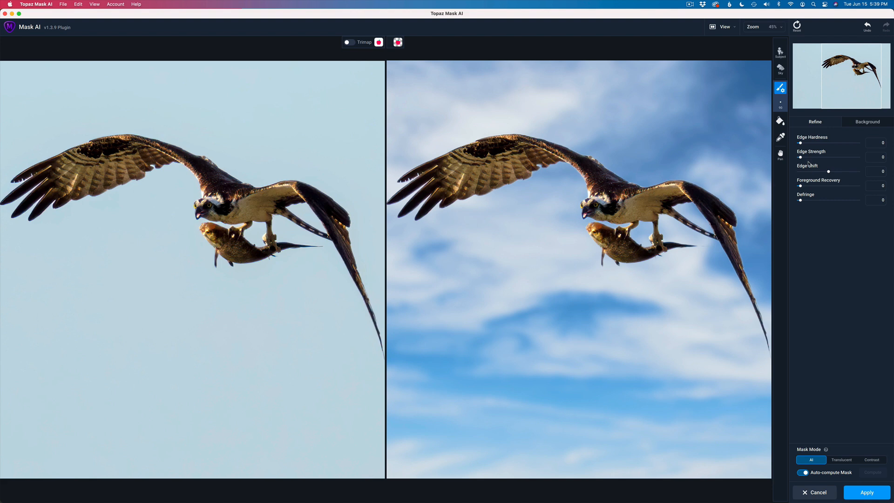
mouse_move(817, 195)
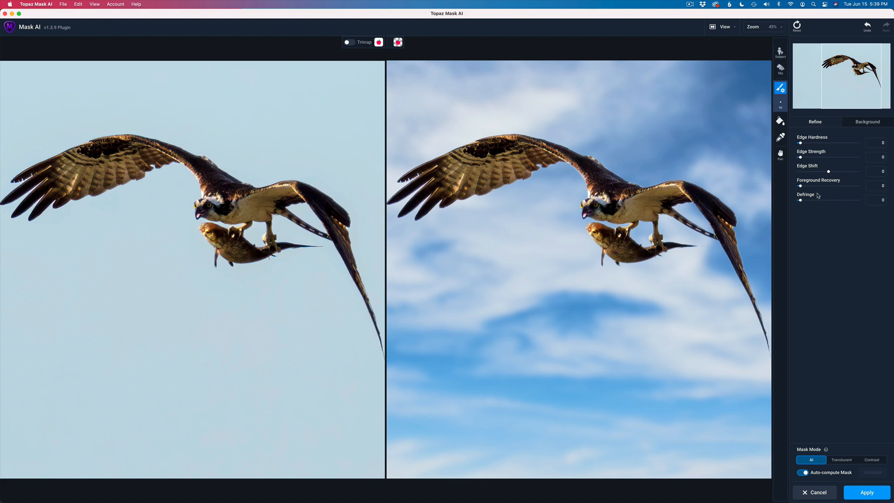
mouse_move(829, 173)
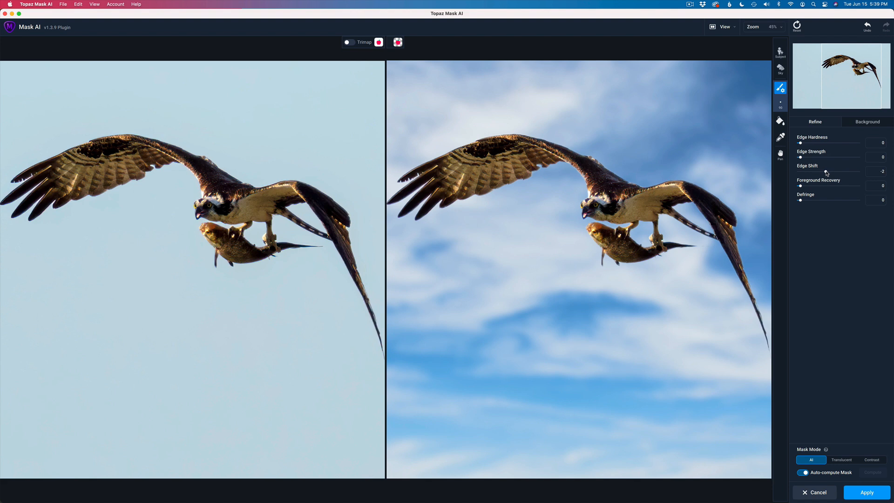
left_click_drag(821, 172, 818, 172)
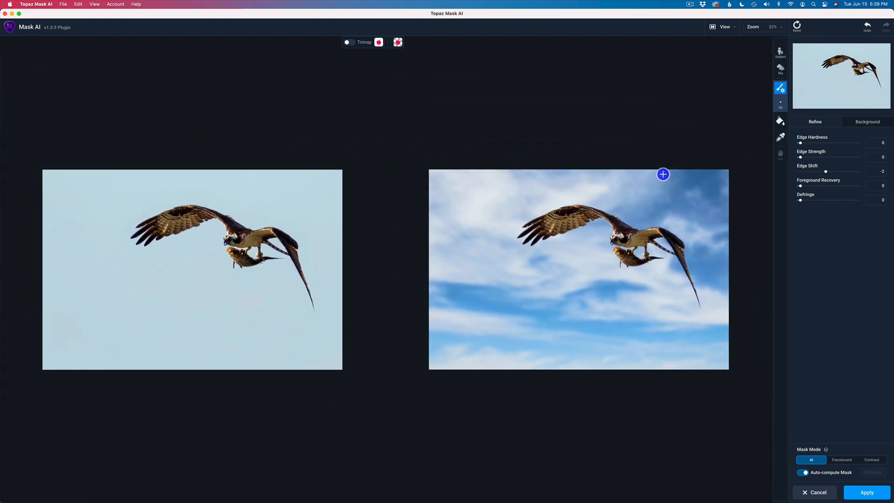
mouse_move(824, 264)
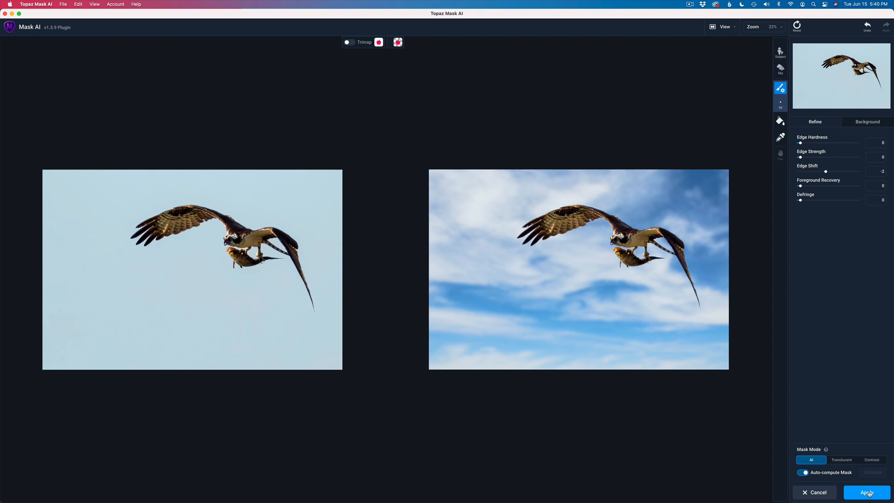
Apply the mask and return the result to Photoshop as a Composite.
left_click(866, 492)
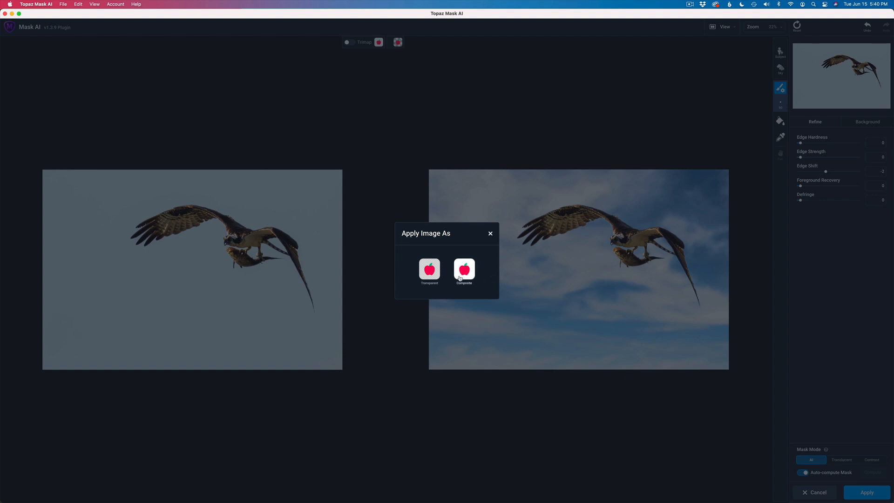
mouse_move(464, 272)
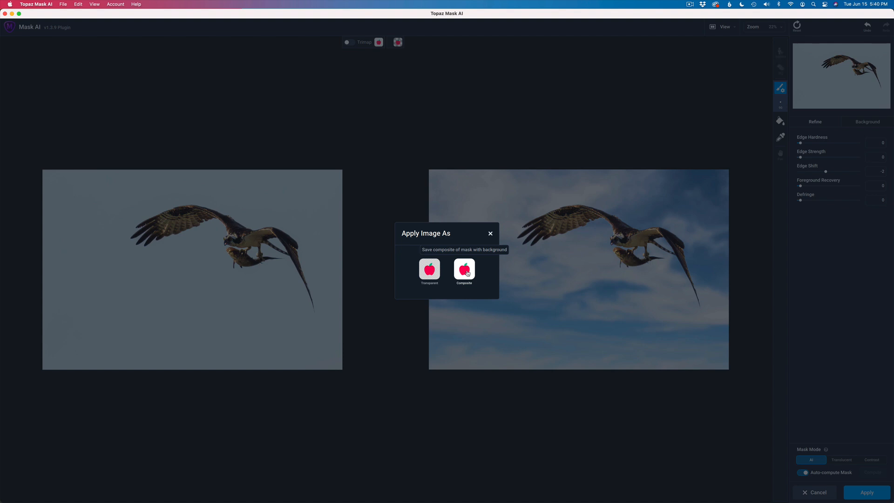
left_click(464, 270)
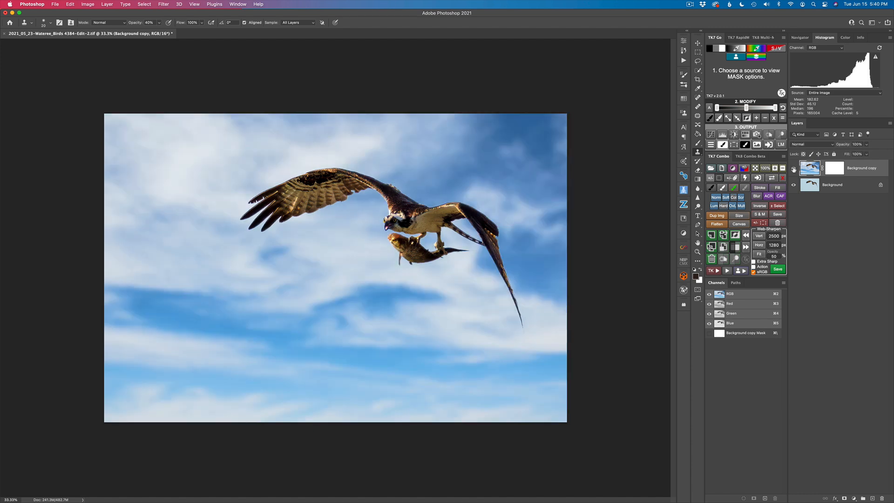
mouse_move(793, 168)
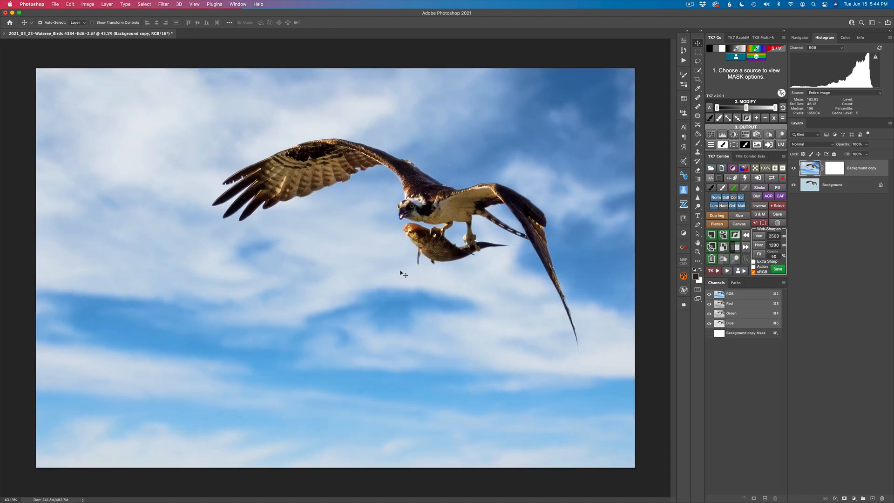
mouse_move(120, 154)
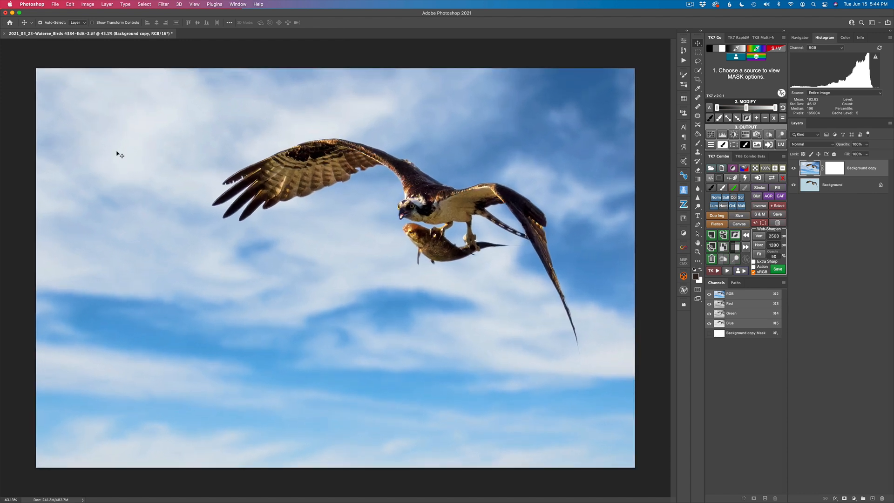
Open Photoshop's File menu to save the osprey-and-sky composite.
left_click(55, 4)
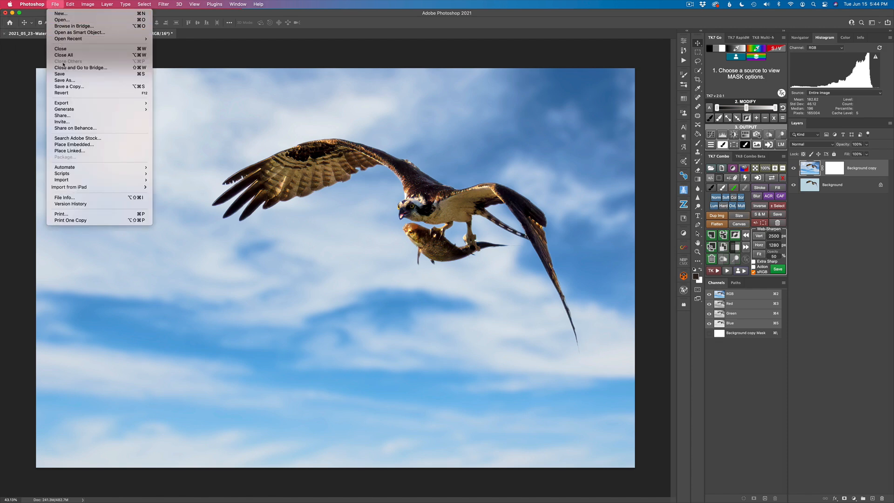
mouse_move(59, 74)
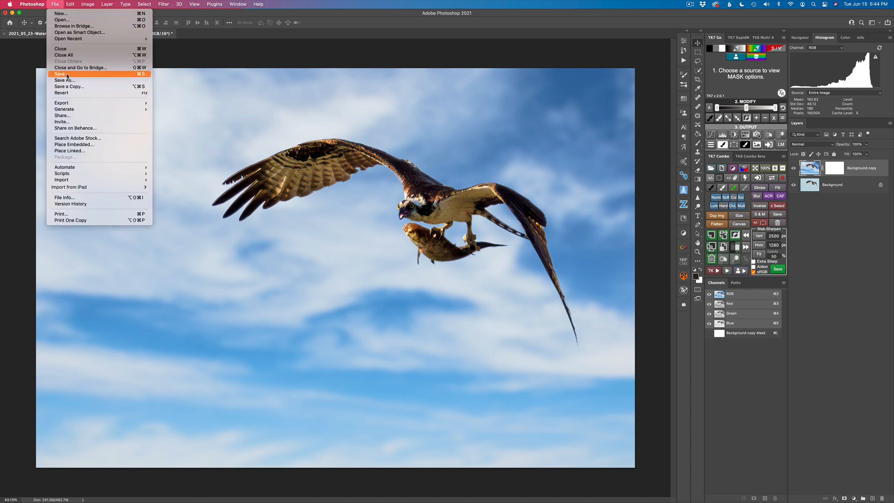